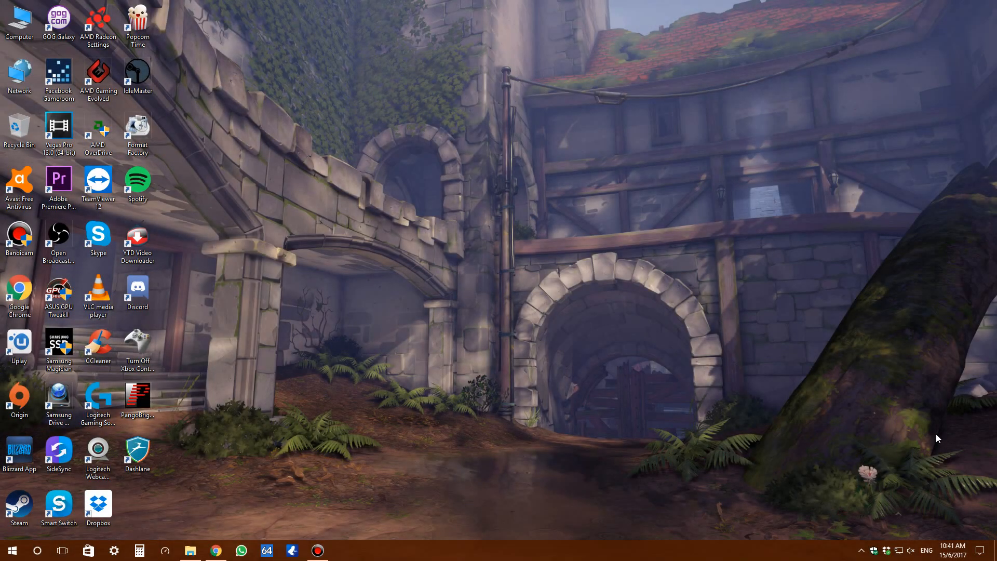
{"action": "mouse_move", "coordinate": [545, 394]}
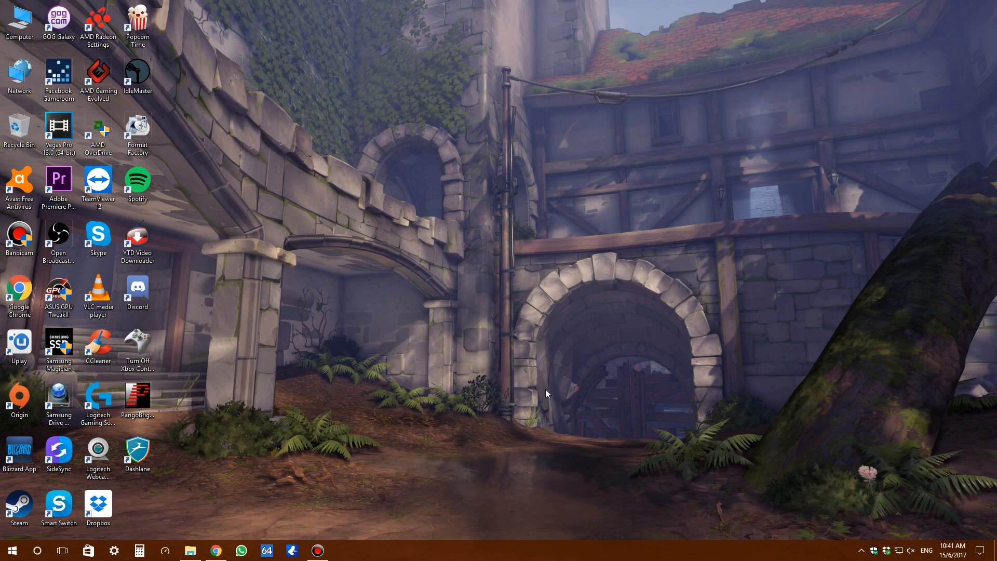
{"action": "mouse_move", "coordinate": [521, 409]}
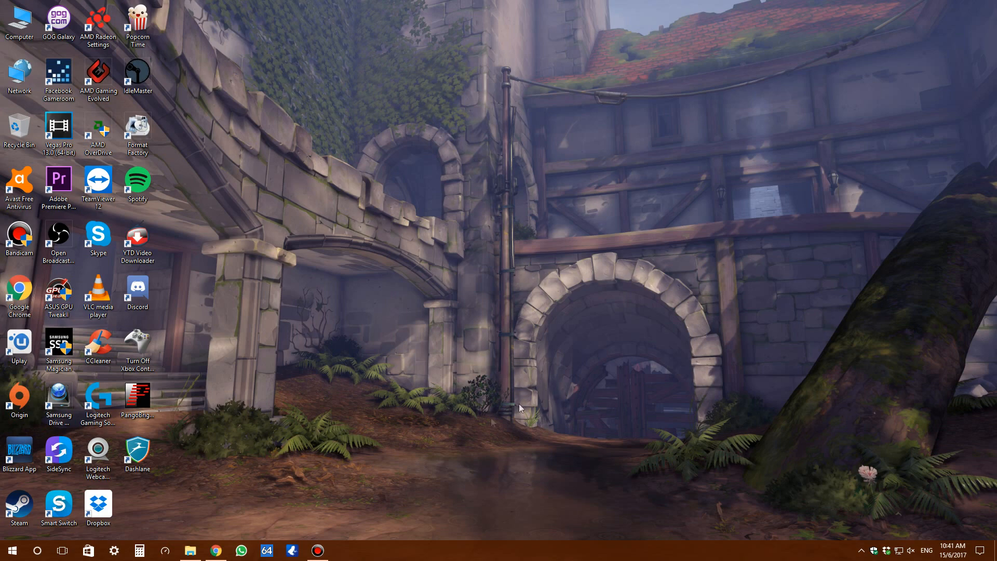
{"action": "mouse_move", "coordinate": [249, 514]}
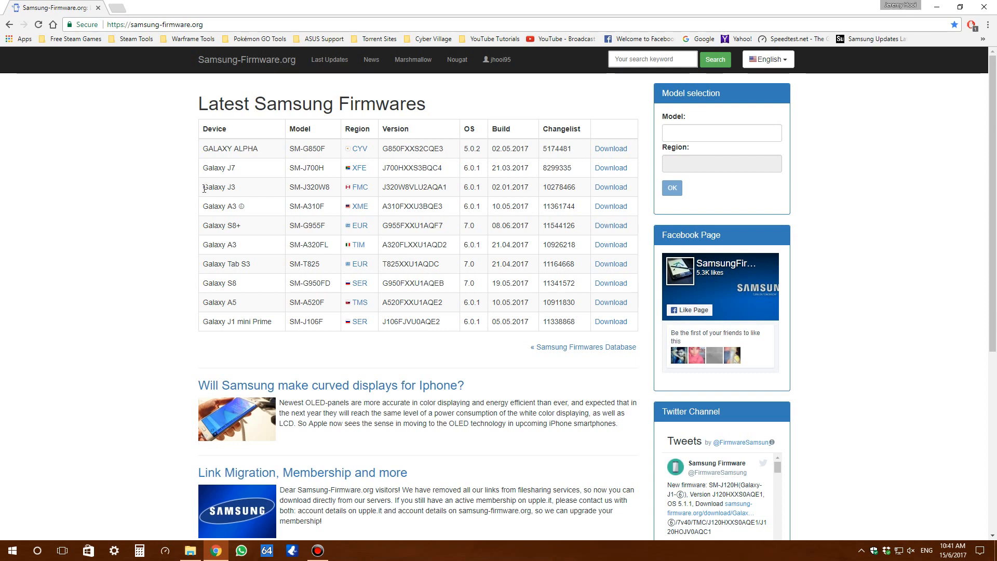
{"action": "mouse_move", "coordinate": [203, 193]}
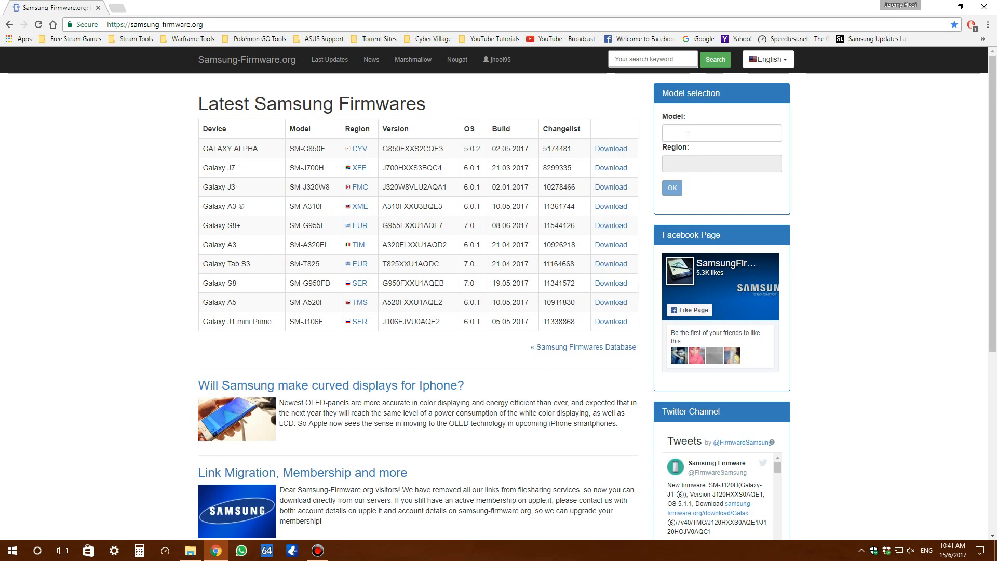
Choose the SM-G900F Galaxy S5 model by searching 'SM' in the model list.
{"action": "left_click", "coordinate": [721, 132]}
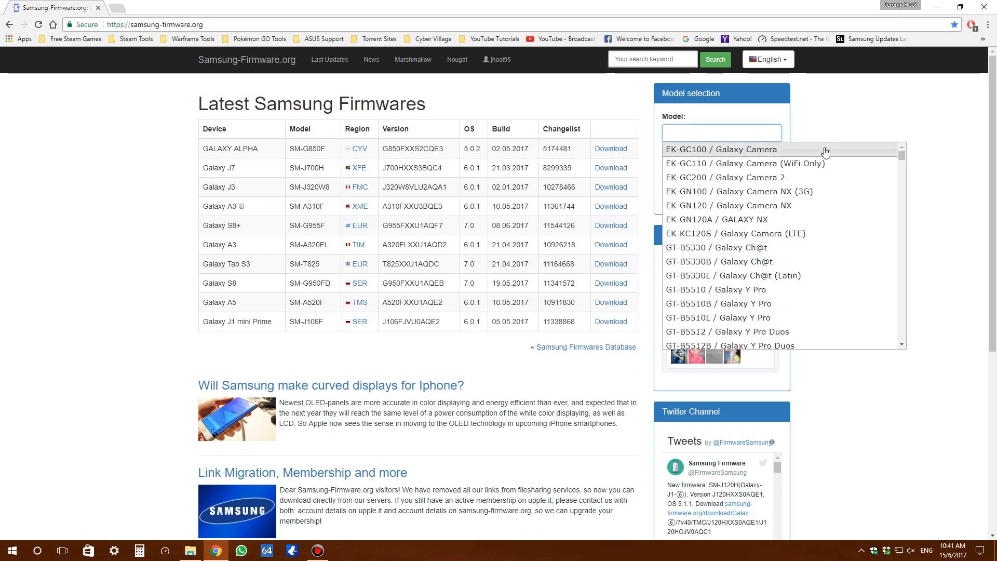
{"action": "type", "text": "SM-G900F"}
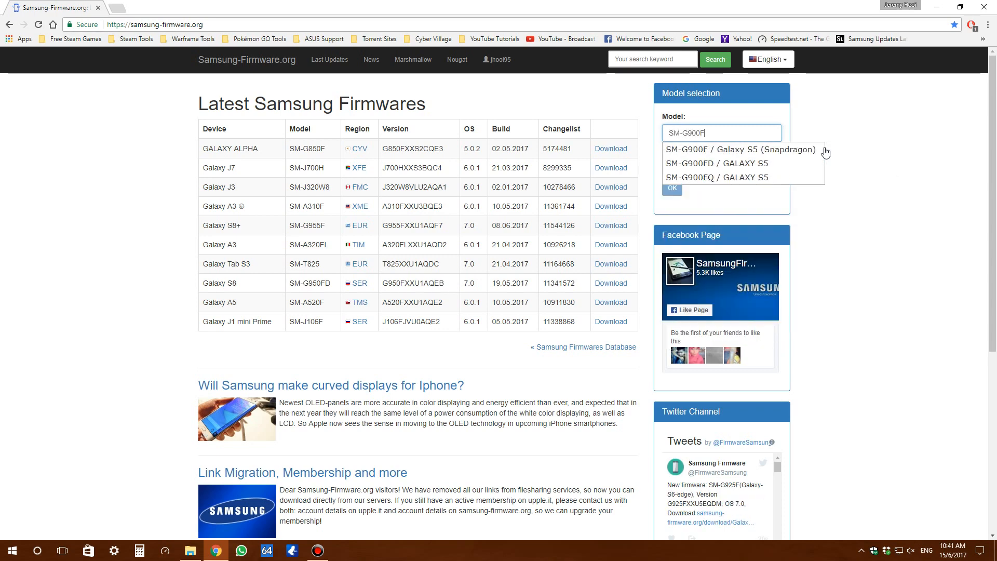
{"action": "left_click", "coordinate": [740, 149]}
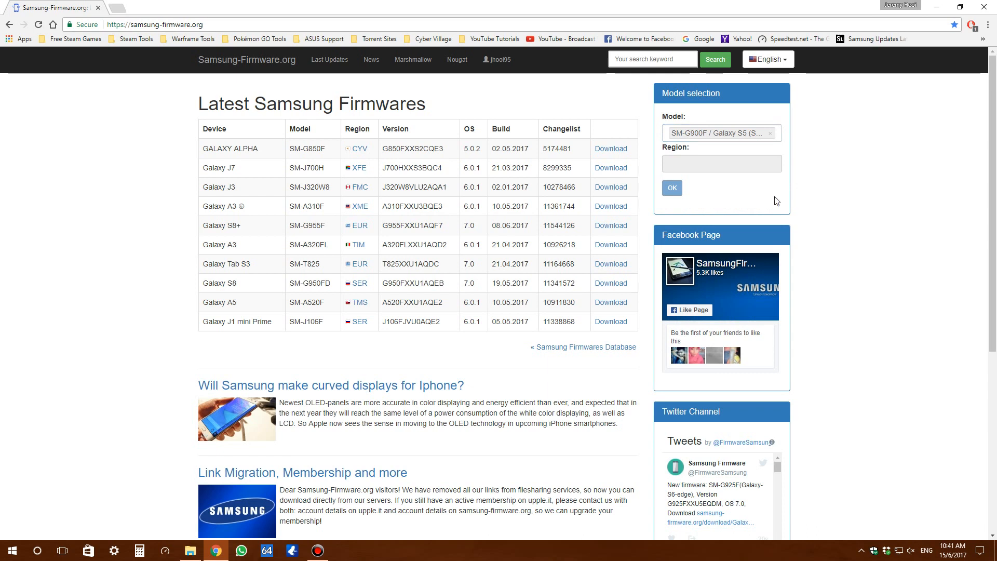
Set the region to XME Malaysia by searching 'Malaysia' in the region list.
{"action": "left_click", "coordinate": [722, 163]}
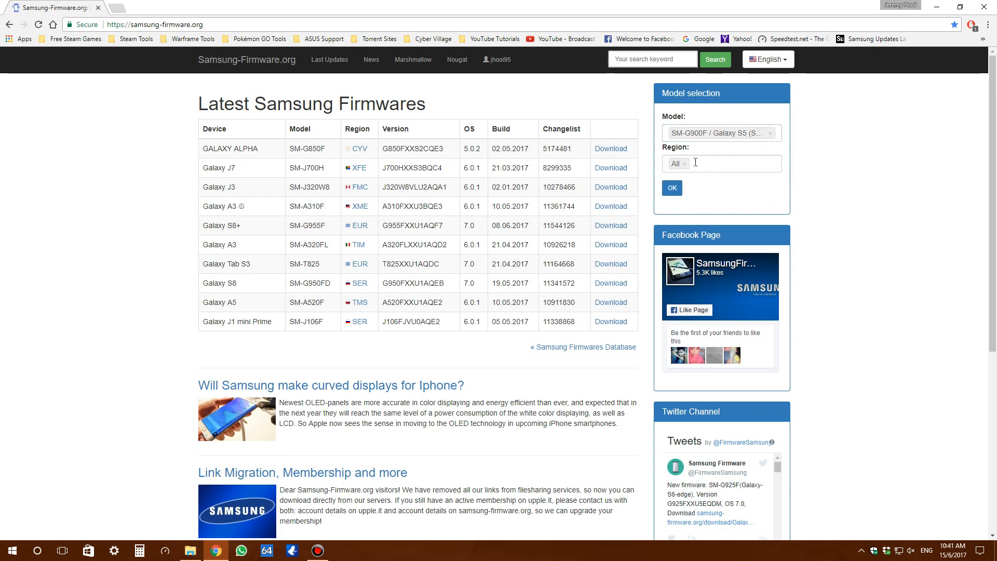
{"action": "left_click", "coordinate": [721, 163]}
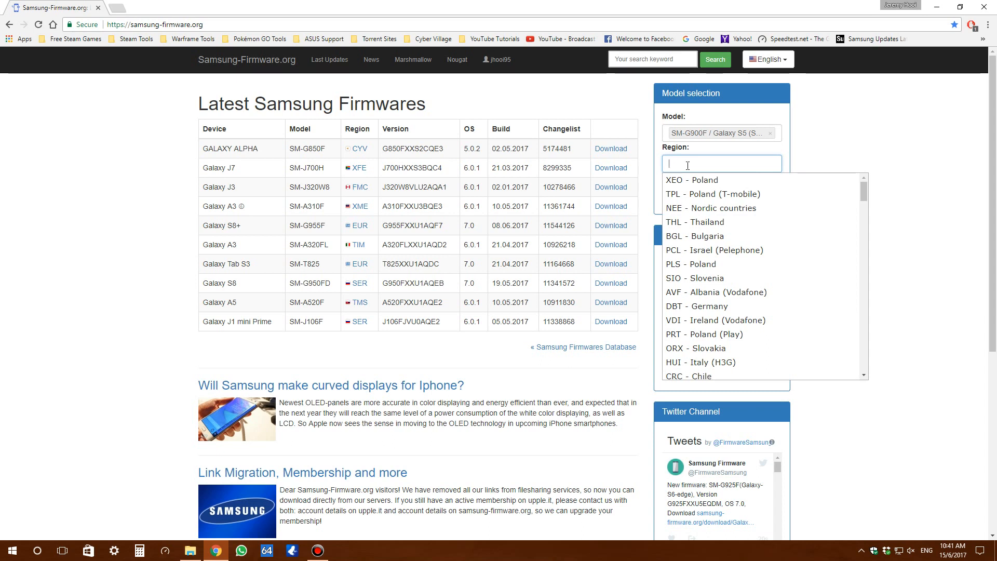
{"action": "type", "text": "Malaysia"}
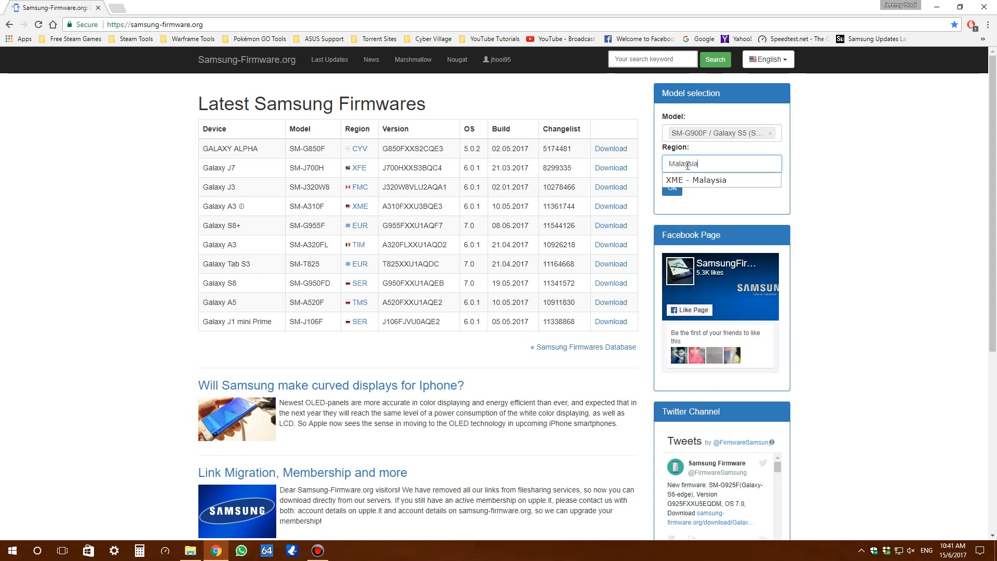
{"action": "left_click", "coordinate": [695, 180]}
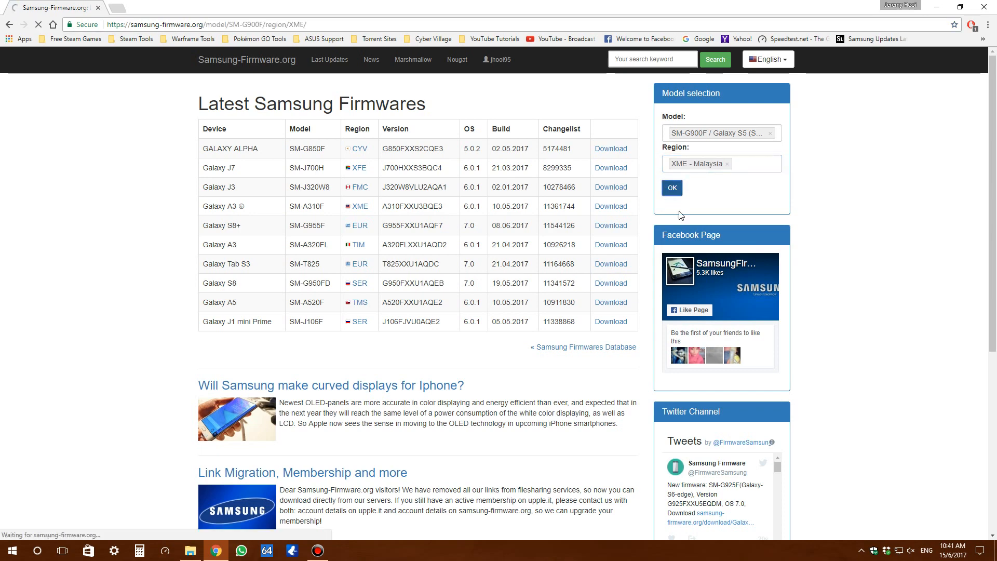
{"action": "left_click", "coordinate": [582, 347]}
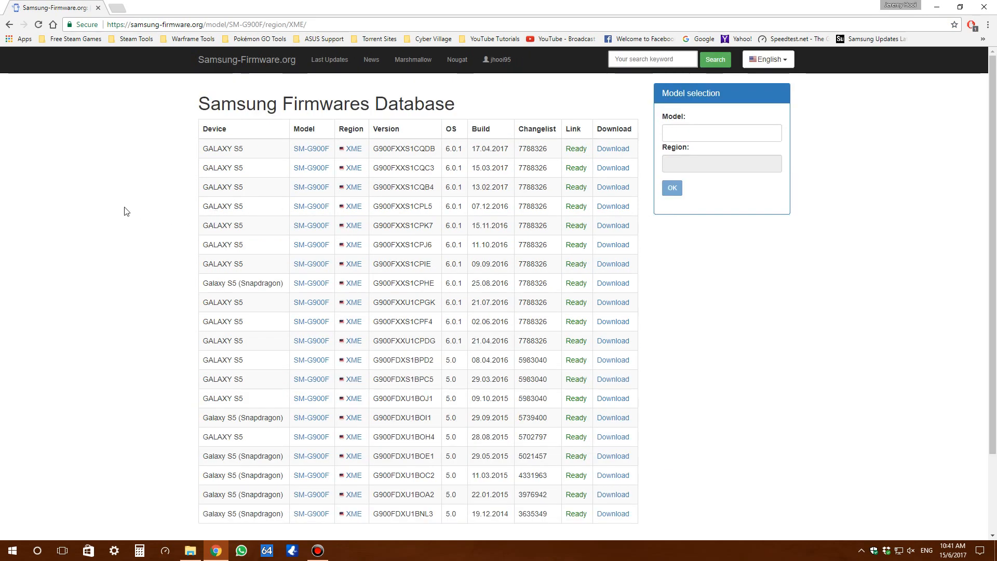
{"action": "scroll", "scroll_direction": "down", "scroll_amount": 3}
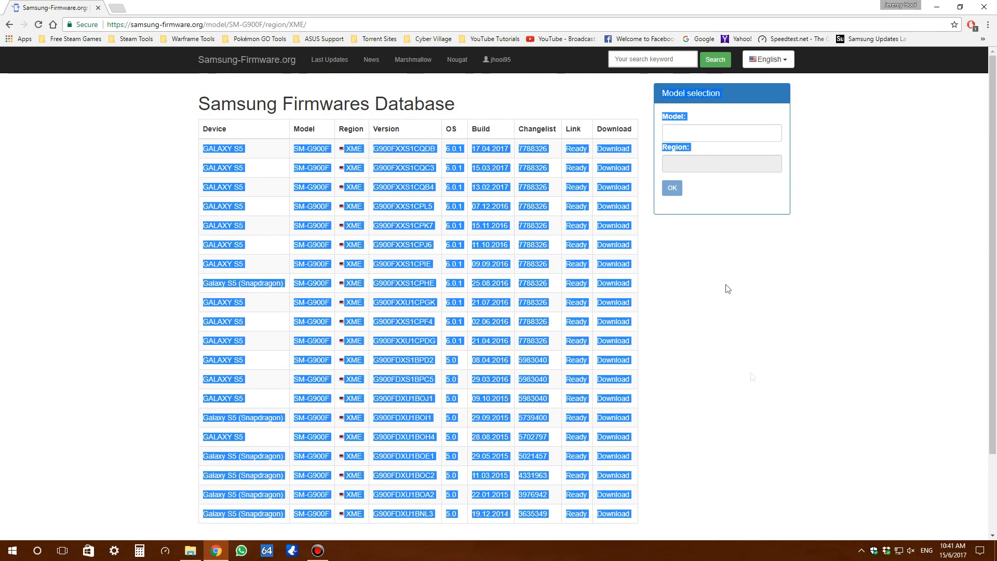
{"action": "double_click", "coordinate": [489, 149]}
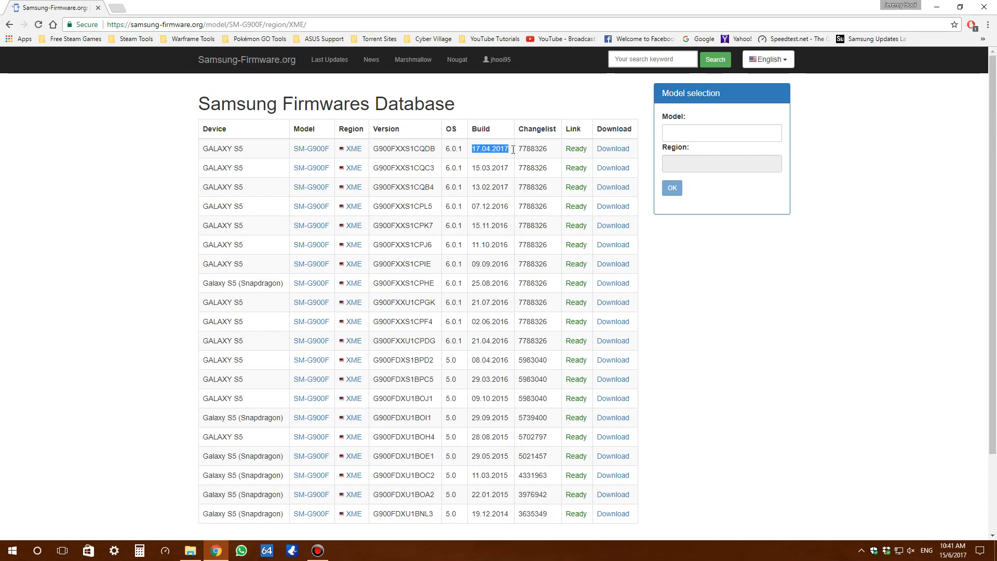
{"action": "left_click", "coordinate": [489, 148]}
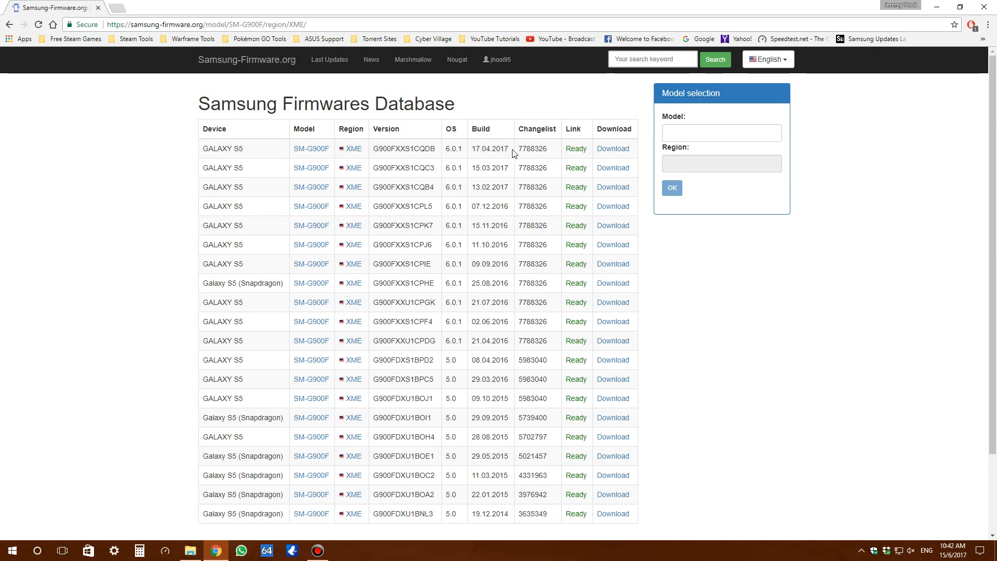
{"action": "mouse_move", "coordinate": [558, 156]}
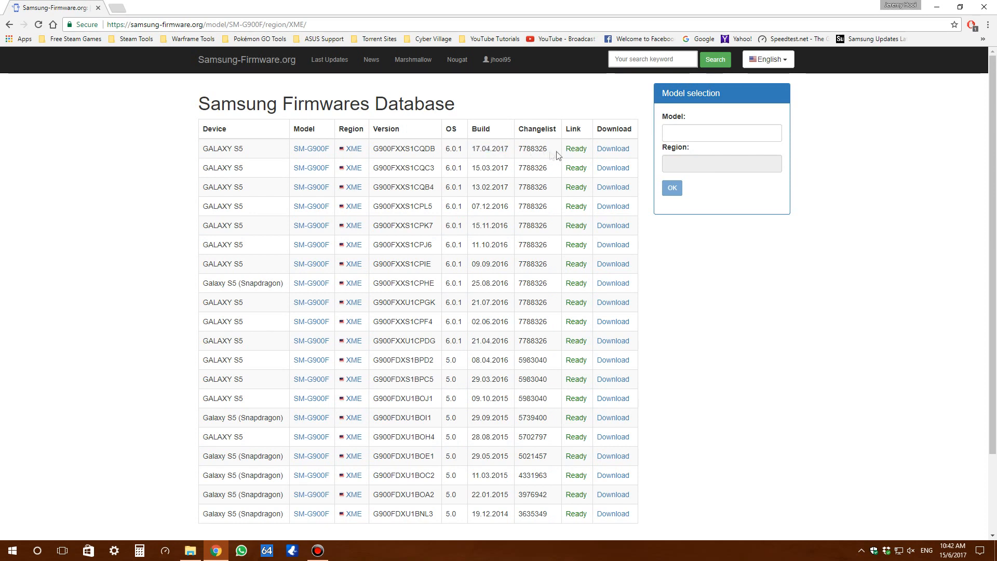
{"action": "mouse_move", "coordinate": [613, 149]}
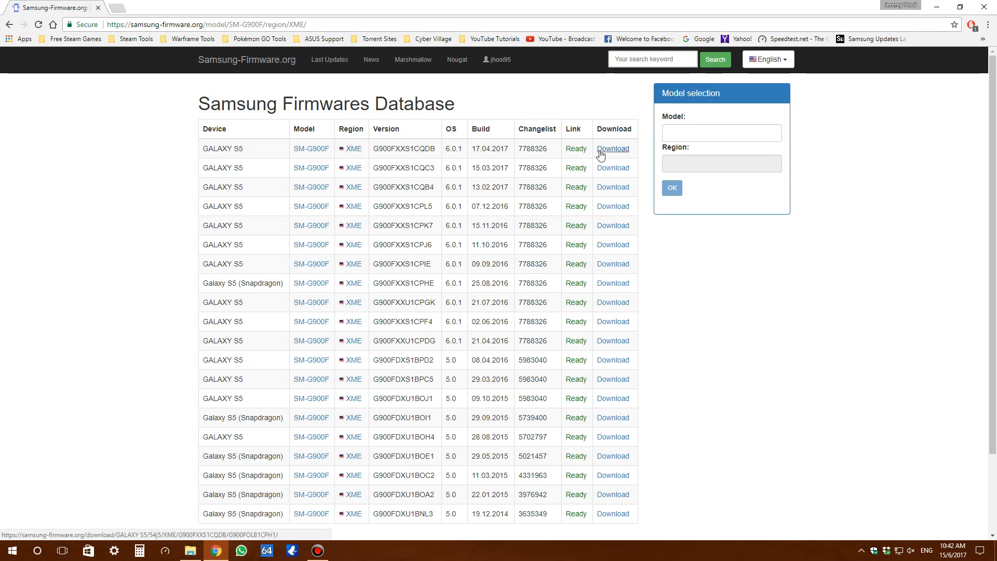
{"action": "double_click", "coordinate": [489, 149]}
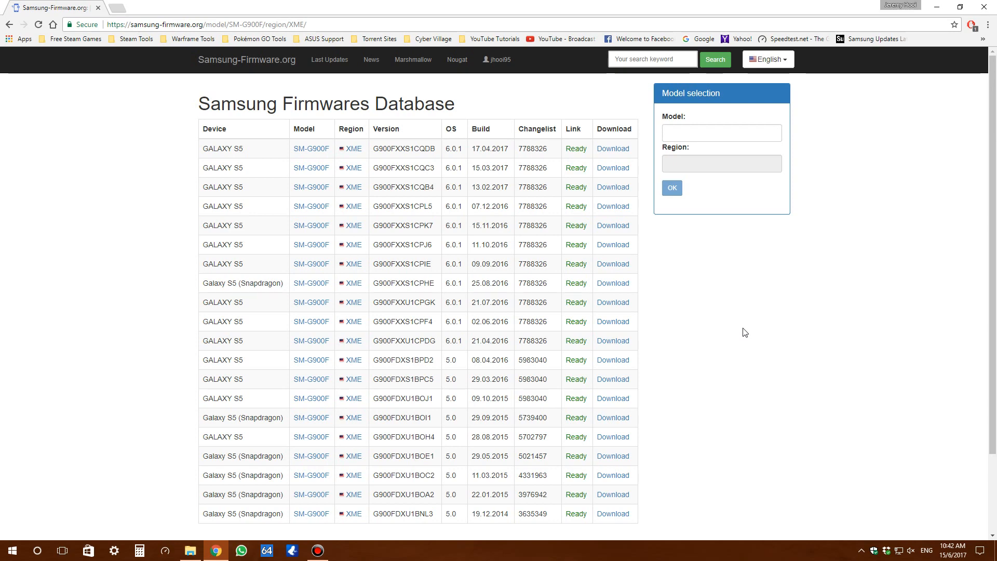
{"action": "mouse_move", "coordinate": [641, 160]}
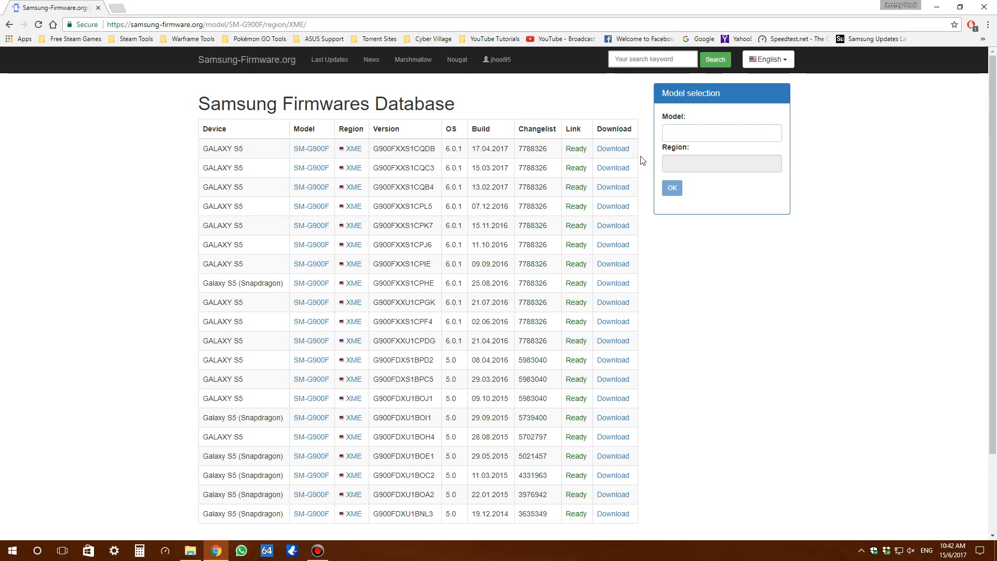
{"action": "mouse_move", "coordinate": [613, 149]}
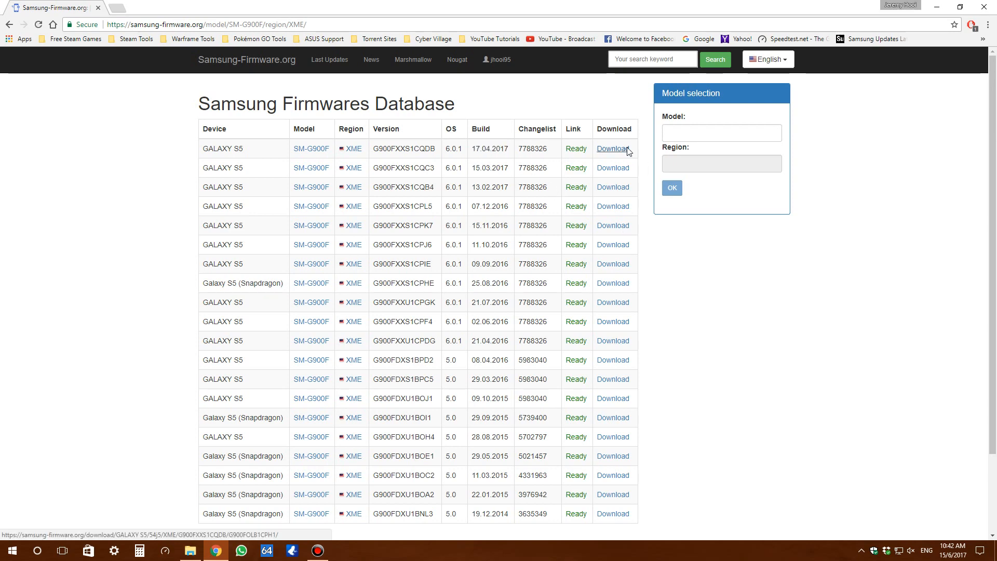
Start downloading the G900FXXS1CQDB 6.0.1 firmware package from its download page.
{"action": "left_click", "coordinate": [613, 149]}
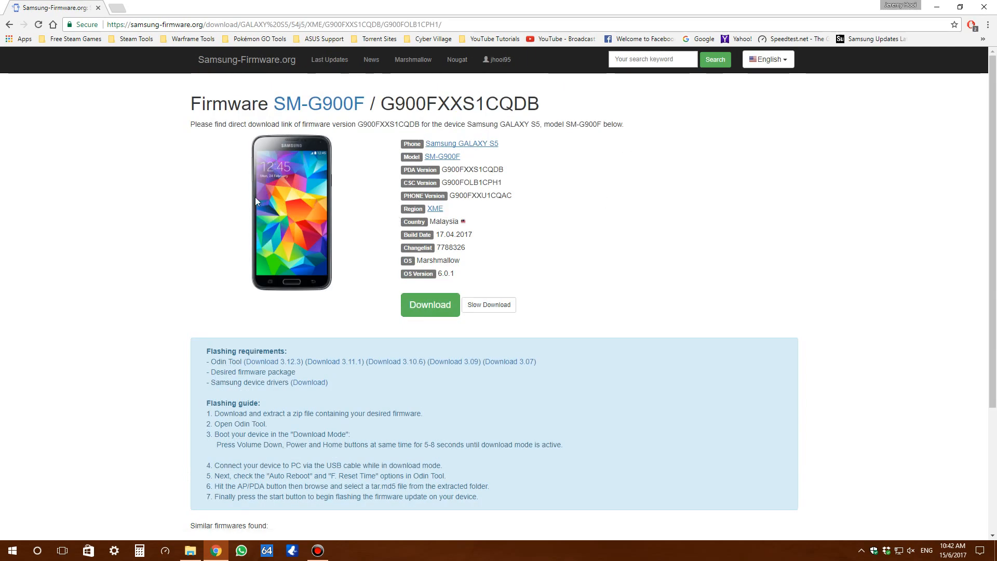
{"action": "mouse_move", "coordinate": [583, 305]}
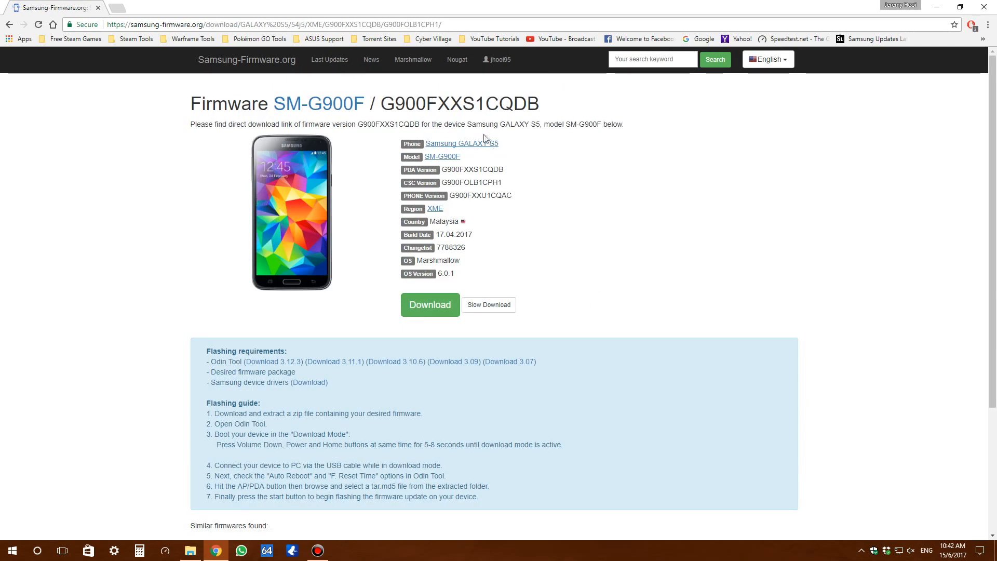
{"action": "left_click", "coordinate": [489, 305]}
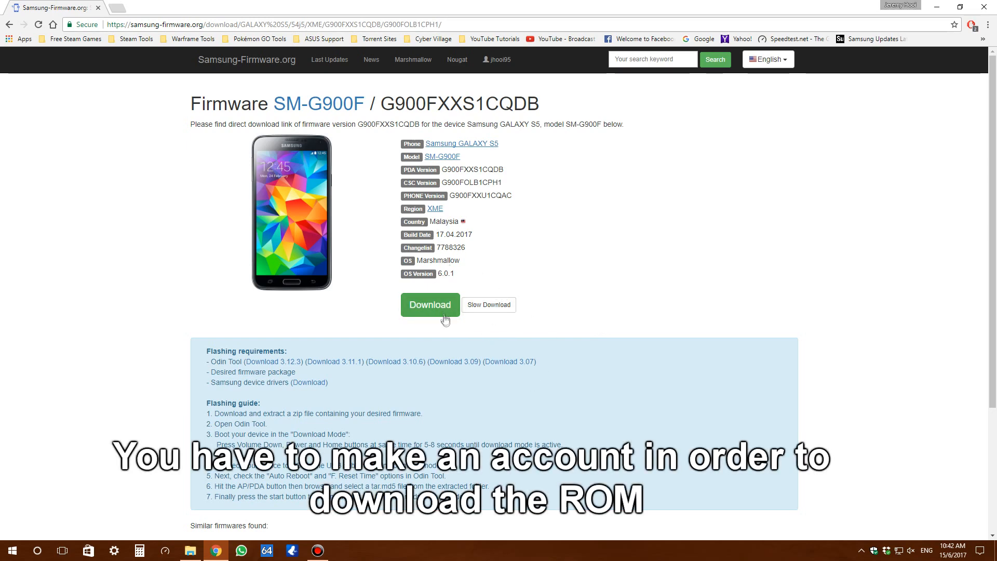
{"action": "left_click", "coordinate": [429, 305]}
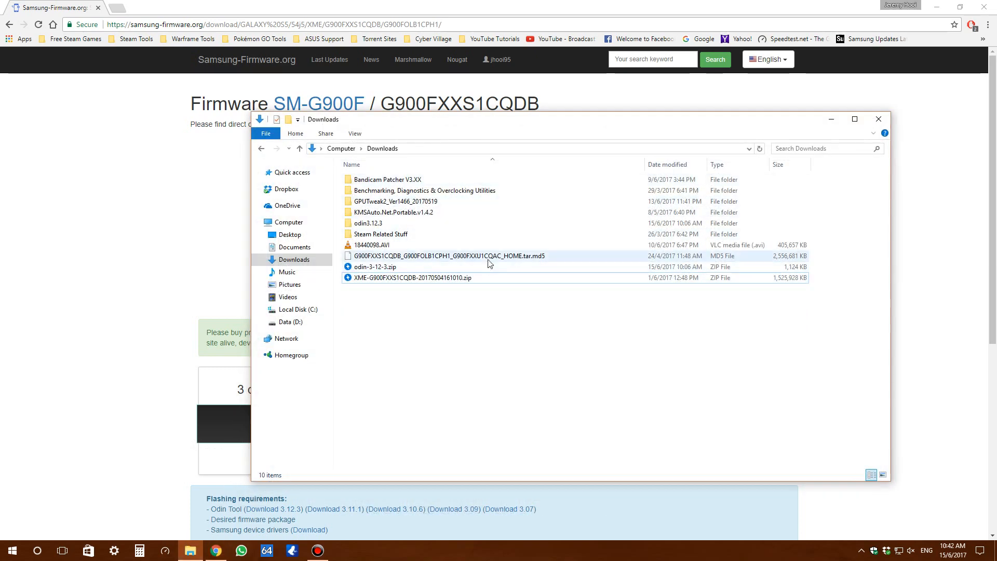
Select the XME firmware zip in Downloads and close the File Explorer window.
{"action": "left_click", "coordinate": [412, 279]}
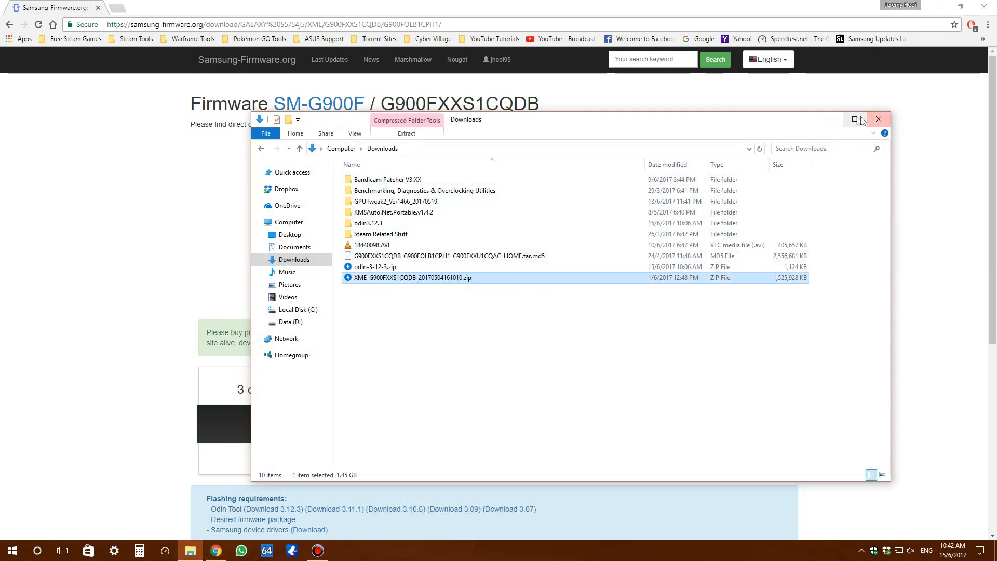
{"action": "left_click", "coordinate": [879, 118]}
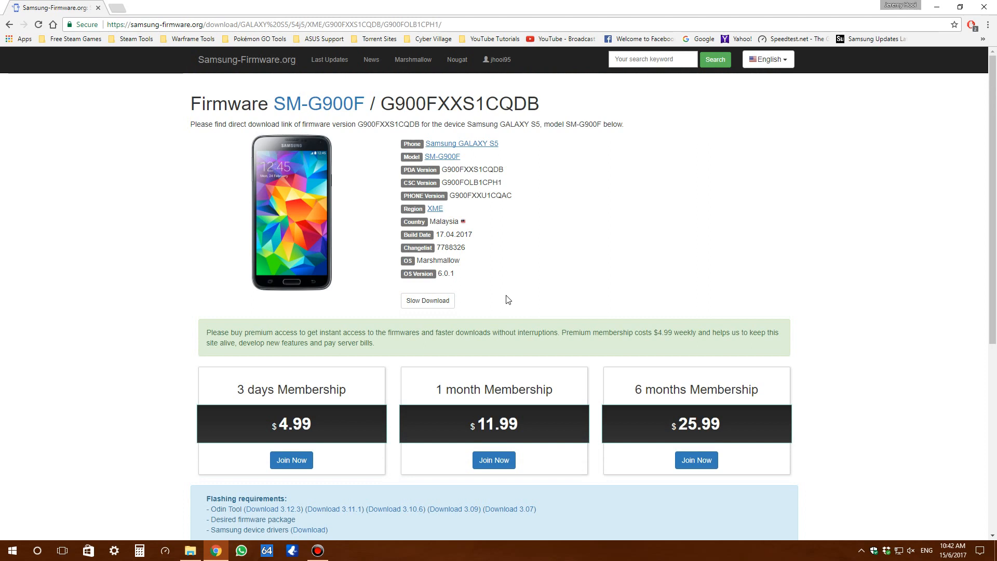
Download the Odin 3.12.3 tool zip from the Flashing requirements section.
{"action": "scroll", "scroll_direction": "down", "scroll_amount": 3}
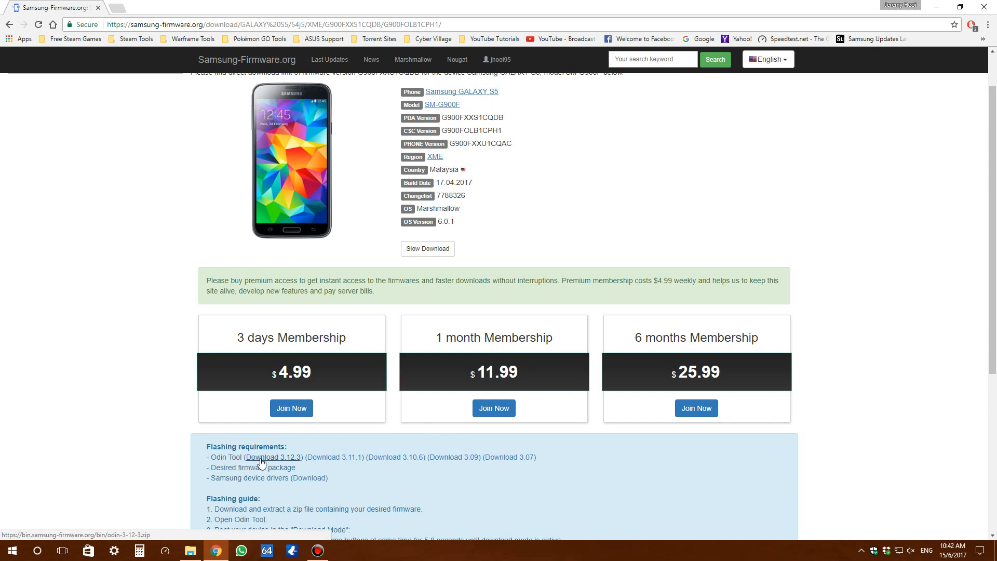
{"action": "left_click", "coordinate": [273, 458]}
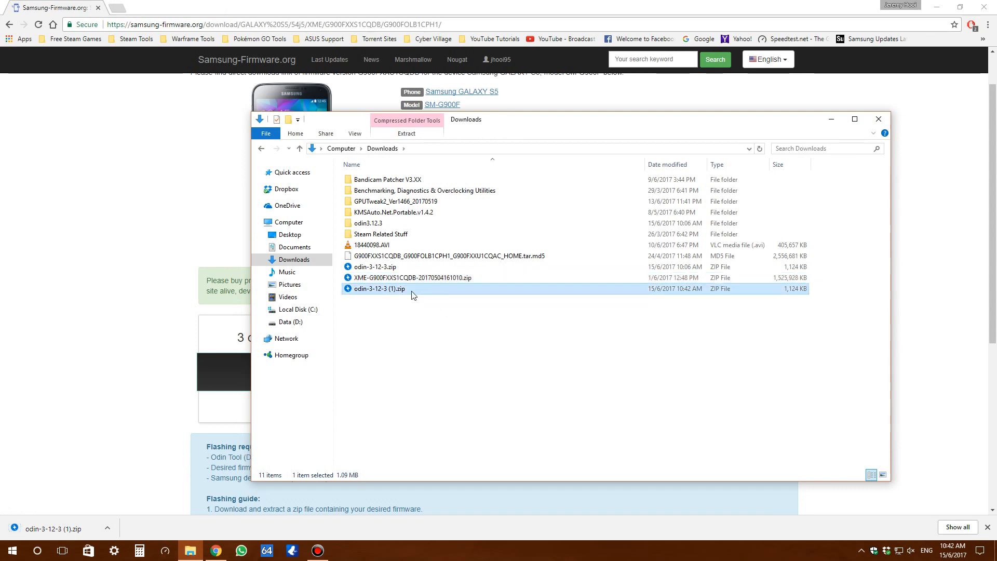
{"action": "mouse_move", "coordinate": [379, 289]}
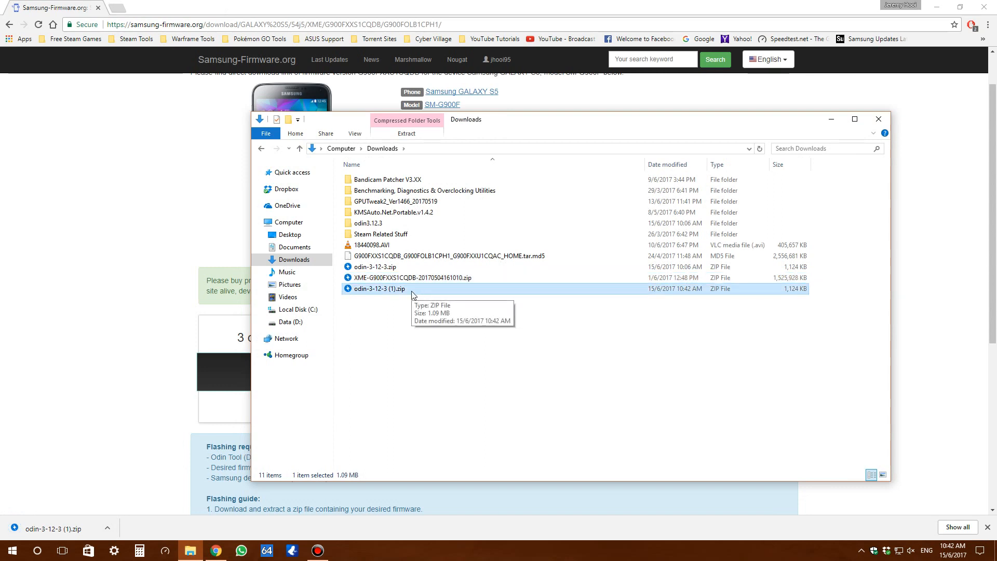
Delete the duplicate Odin zip, inspect the odin3.12.3 folder, close it and scroll to Flashing requirements.
{"action": "key", "text": "Delete"}
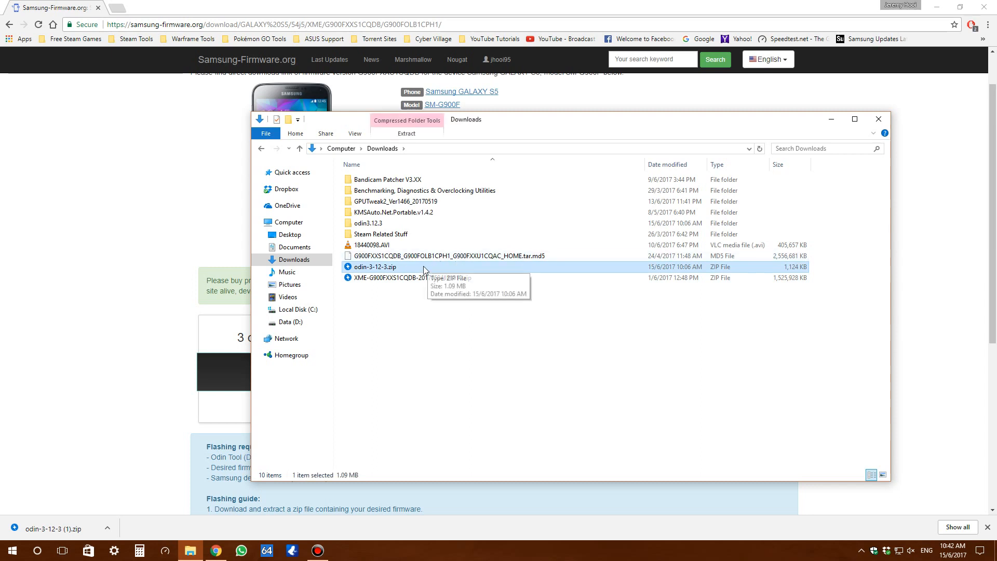
{"action": "left_click", "coordinate": [367, 222]}
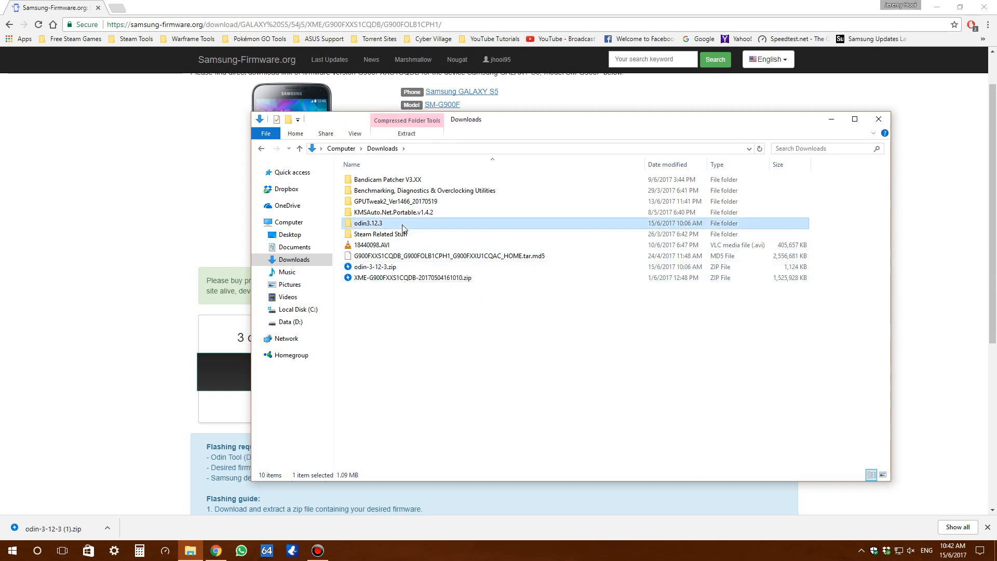
{"action": "double_click", "coordinate": [368, 222]}
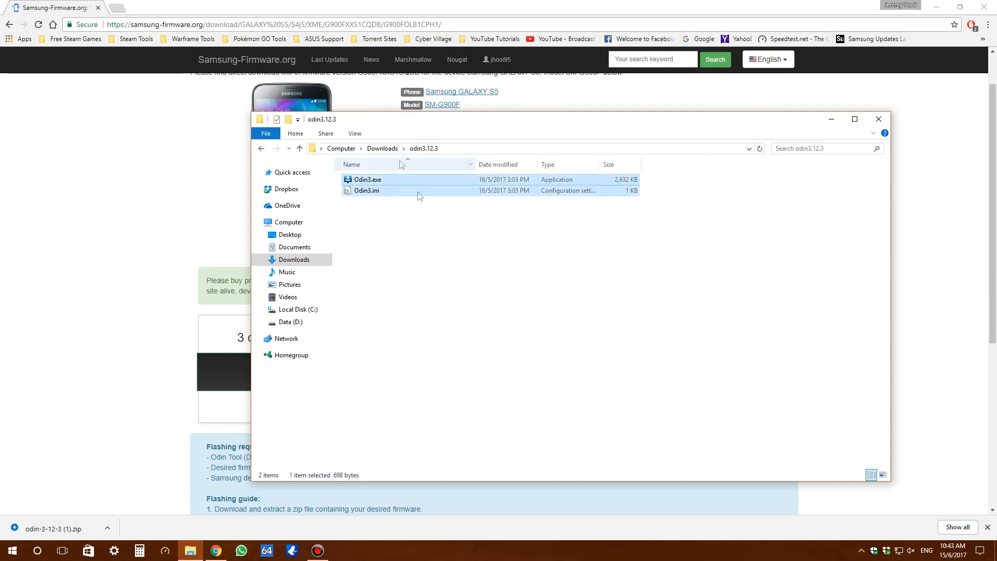
{"action": "left_click", "coordinate": [367, 180]}
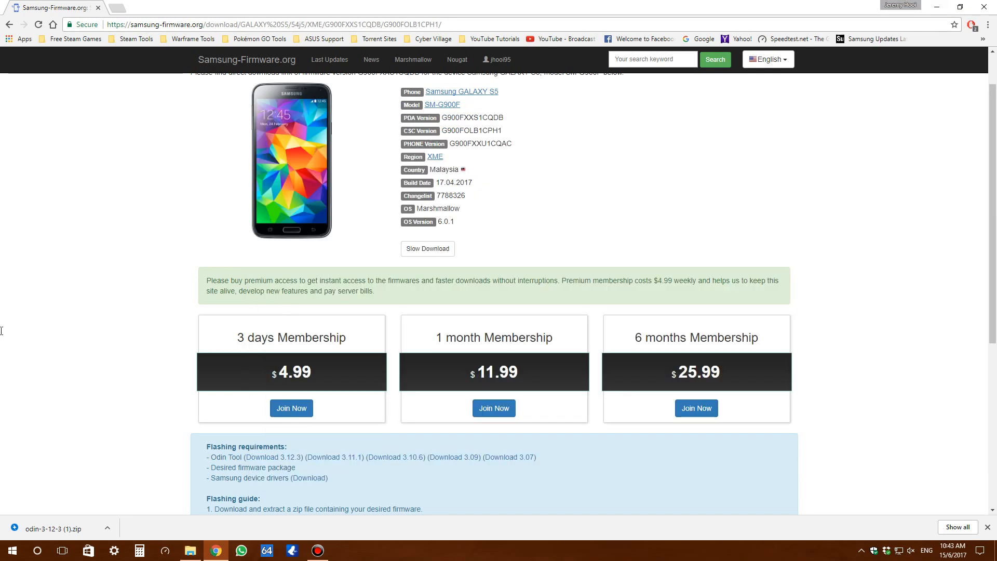
{"action": "scroll", "scroll_direction": "down", "scroll_amount": 3}
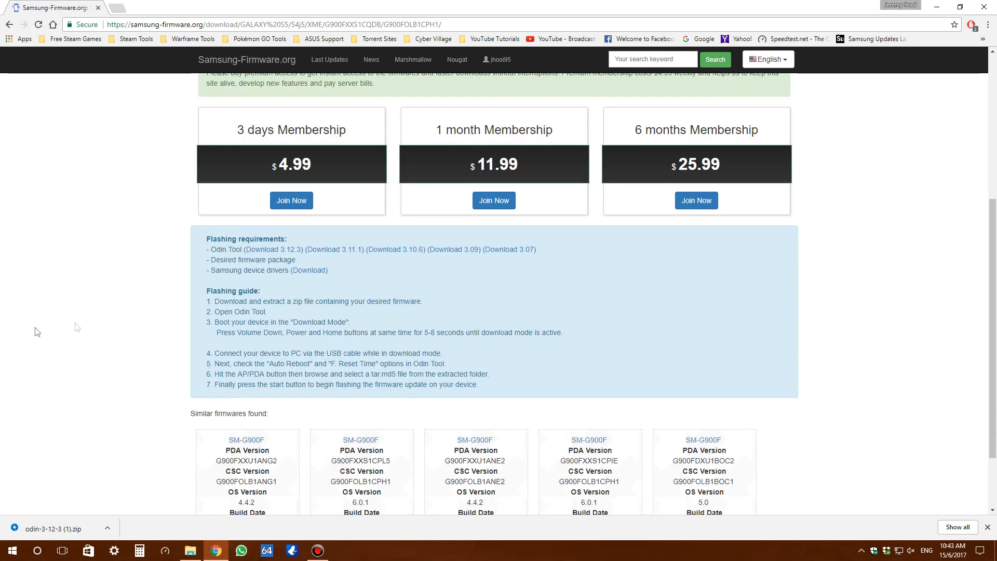
{"action": "mouse_move", "coordinate": [285, 283]}
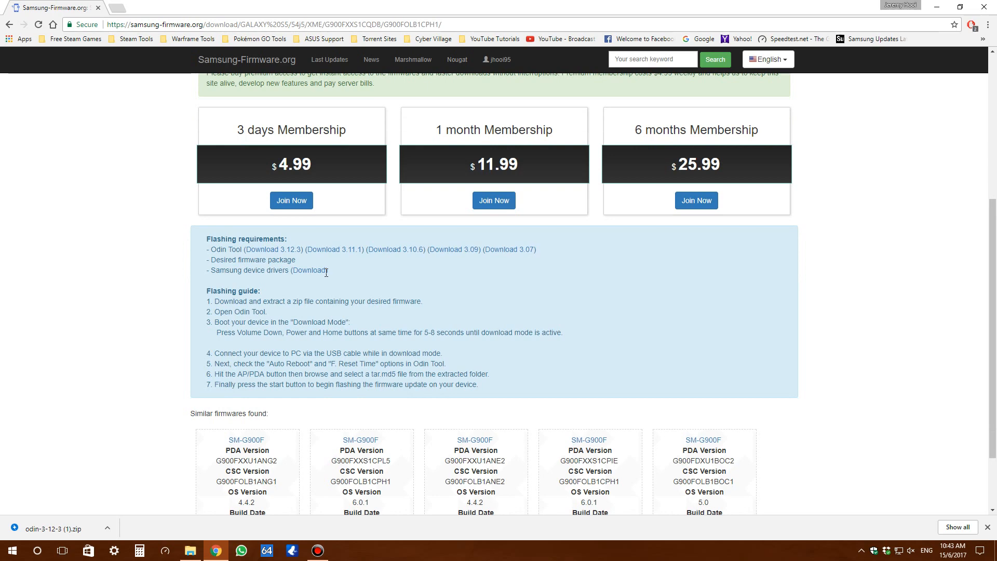
Visit the Samsung USB driver download page, then minimise the browser.
{"action": "left_click", "coordinate": [321, 270]}
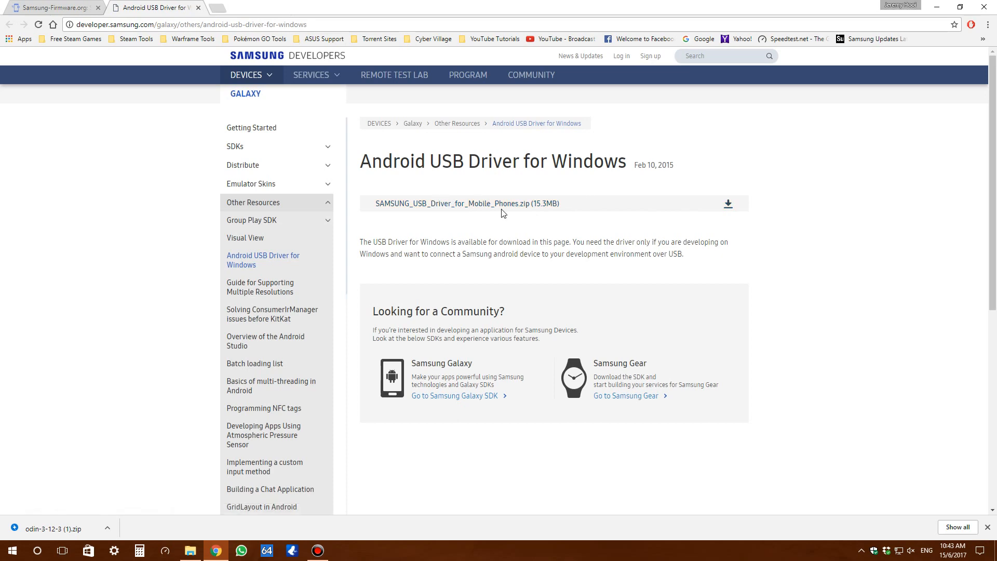
{"action": "left_click", "coordinate": [312, 75]}
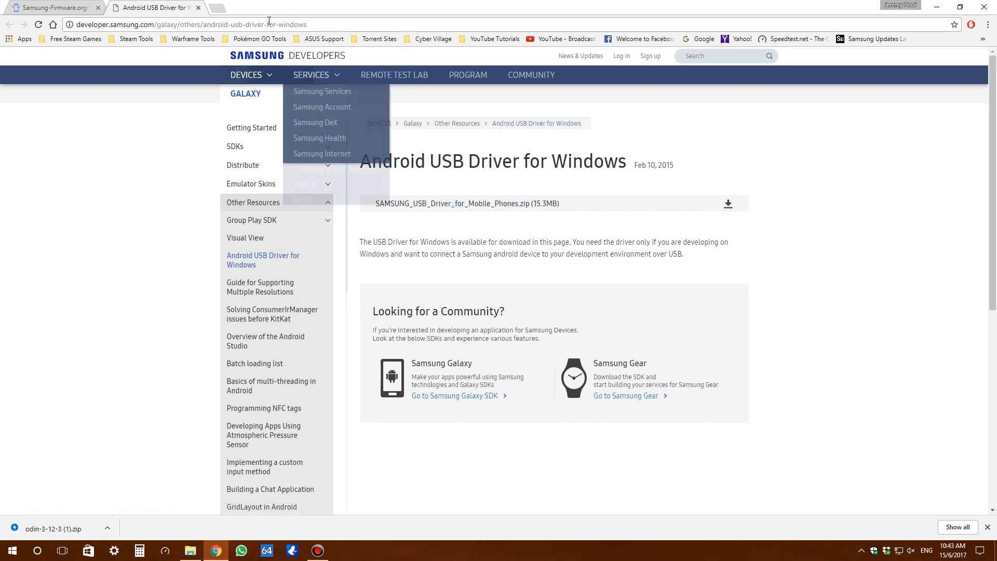
{"action": "left_click", "coordinate": [50, 7]}
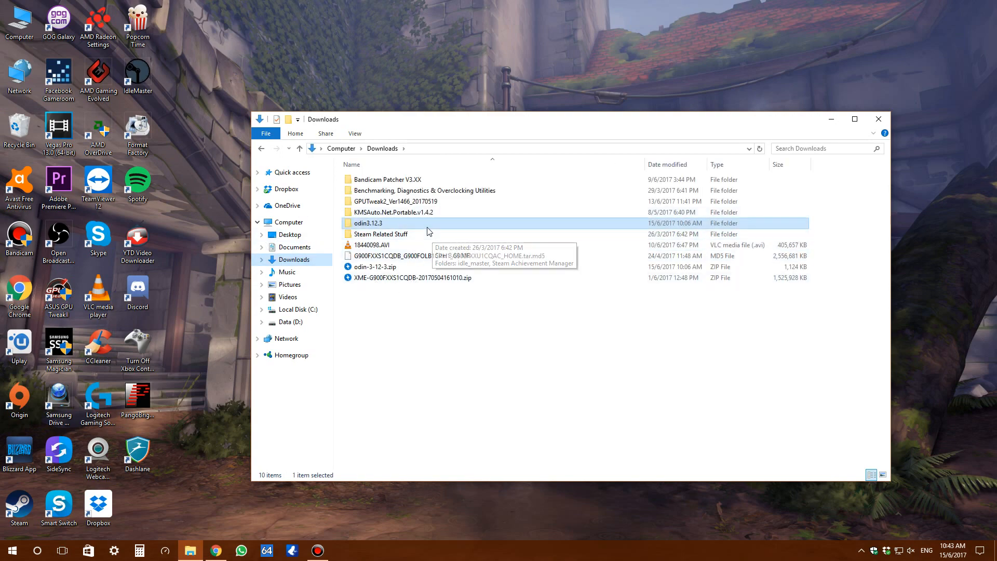
Launch Odin3.exe from the extracted odin3.12.3 folder.
{"action": "double_click", "coordinate": [366, 222]}
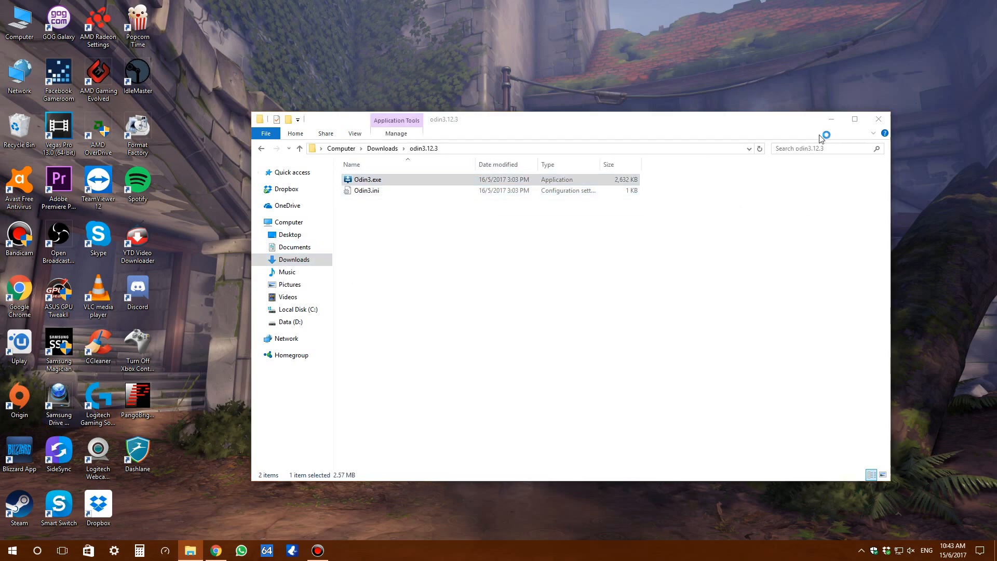
{"action": "double_click", "coordinate": [367, 180]}
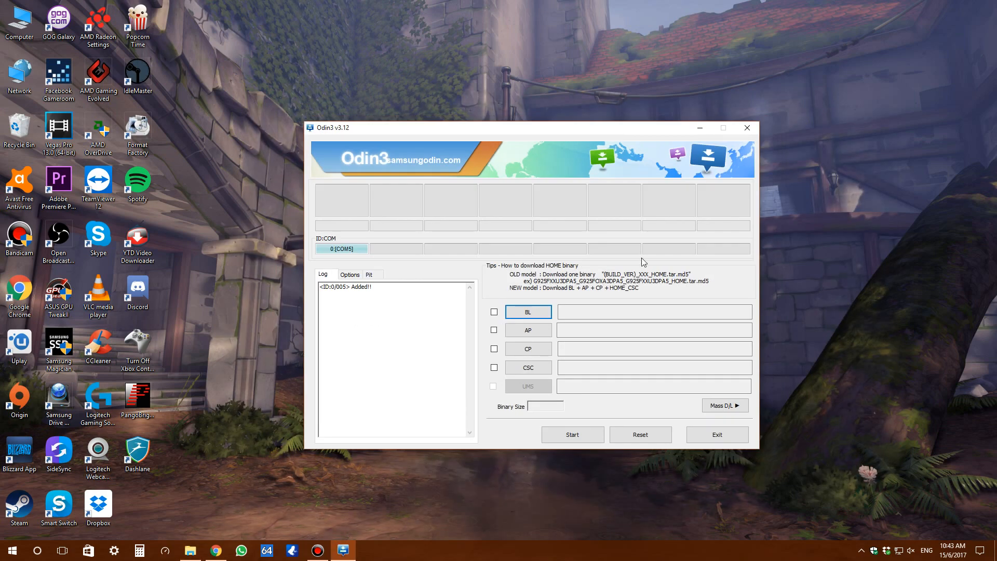
{"action": "mouse_move", "coordinate": [331, 243]}
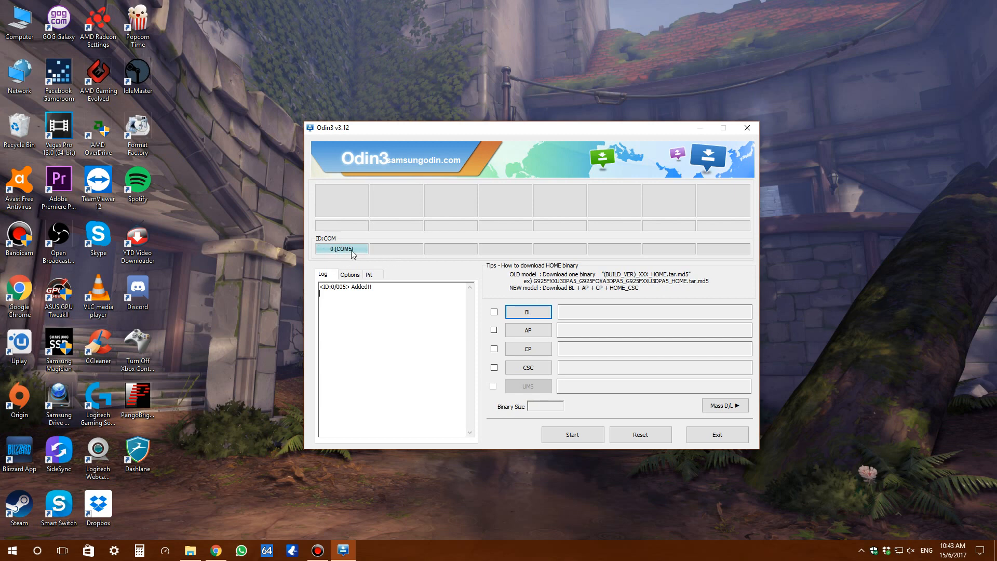
Verify Auto Reboot and F. Reset Time are enabled in Options, then return to Log.
{"action": "left_click", "coordinate": [349, 274]}
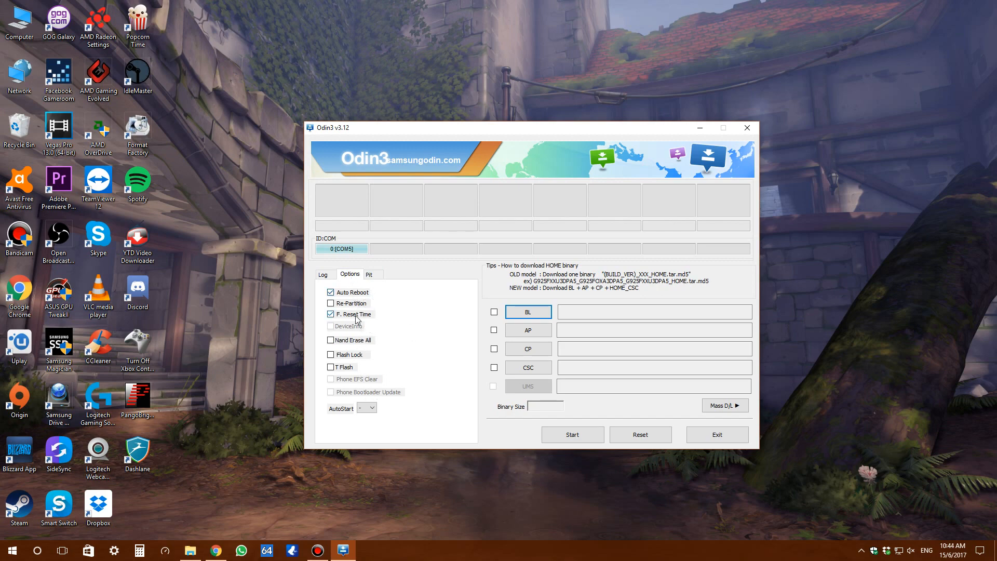
{"action": "mouse_move", "coordinate": [383, 301]}
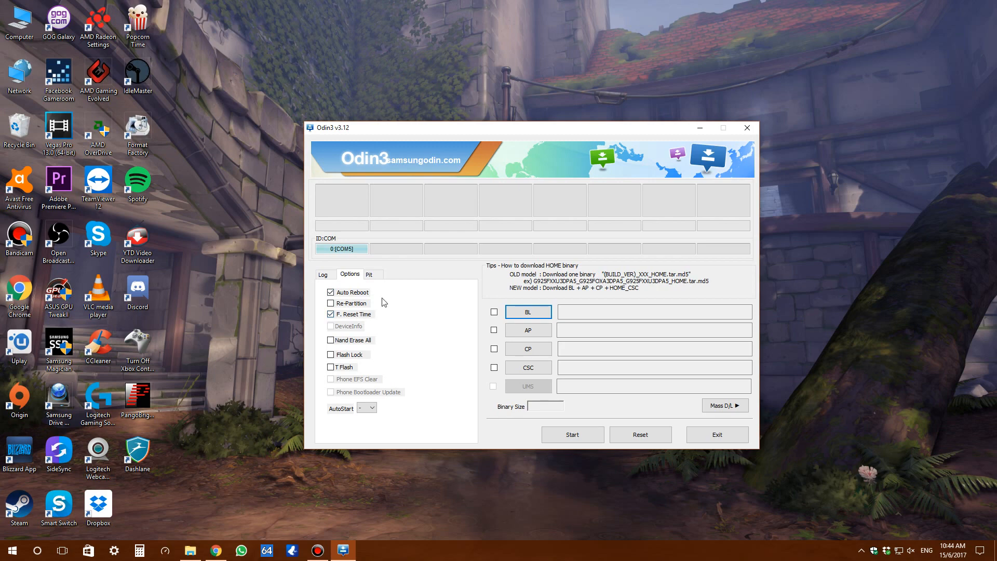
{"action": "left_click", "coordinate": [325, 275]}
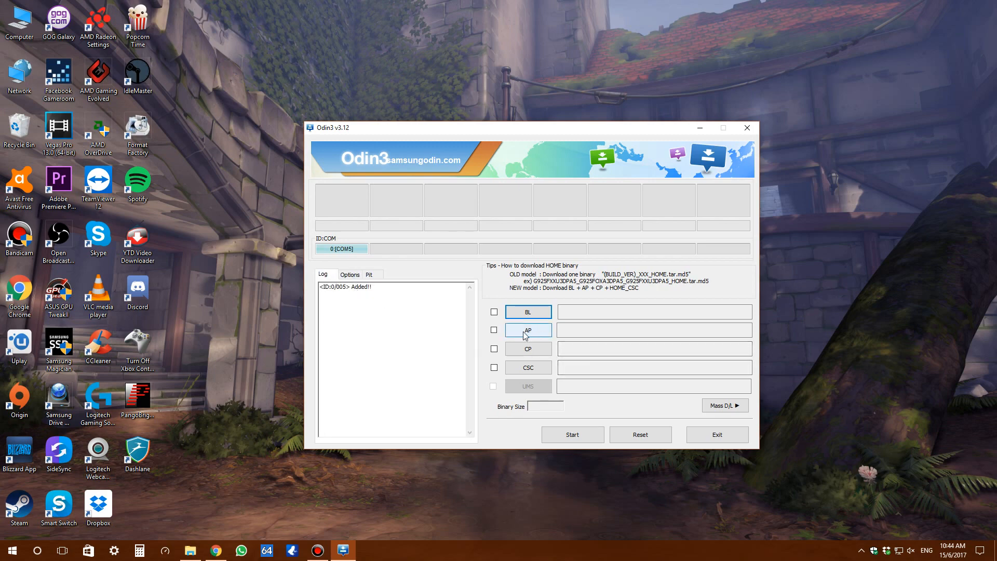
Load the G900FXXS1CQDB HOME .tar.md5 firmware into the AP slot and pass the MD5 check.
{"action": "left_click", "coordinate": [528, 329]}
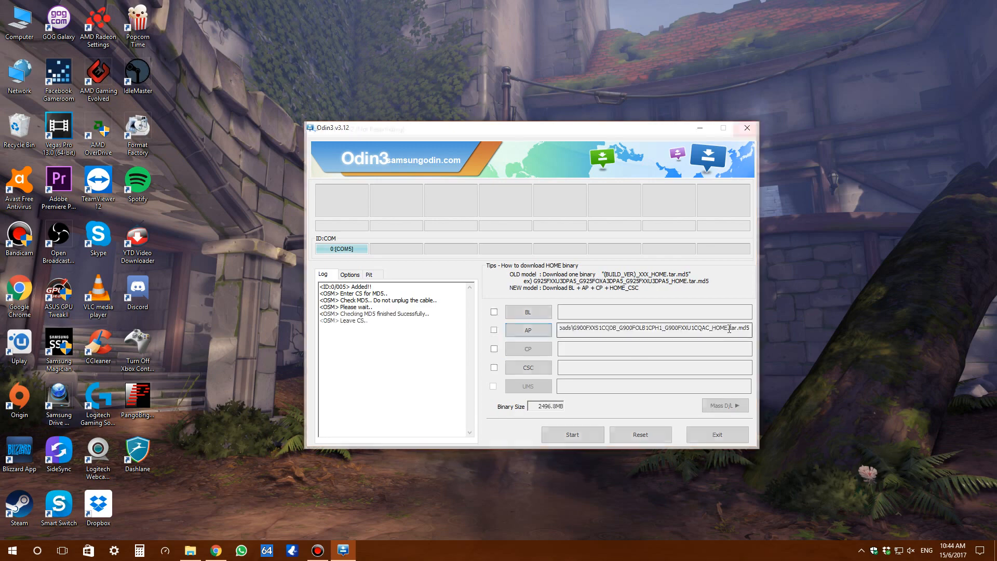
{"action": "left_click", "coordinate": [495, 330]}
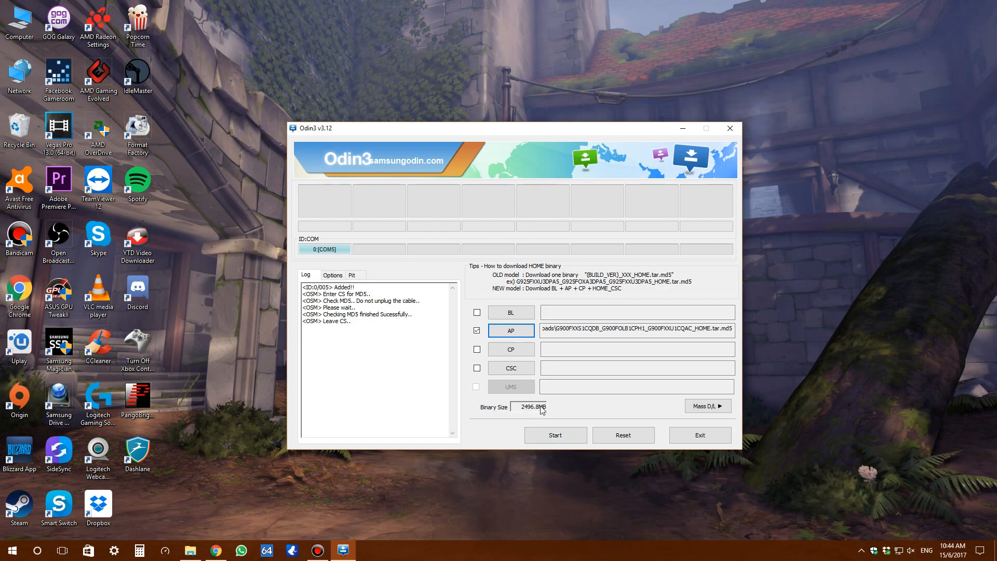
Start flashing the loaded firmware to the phone and watch the SYSTEM progress.
{"action": "left_click", "coordinate": [555, 435]}
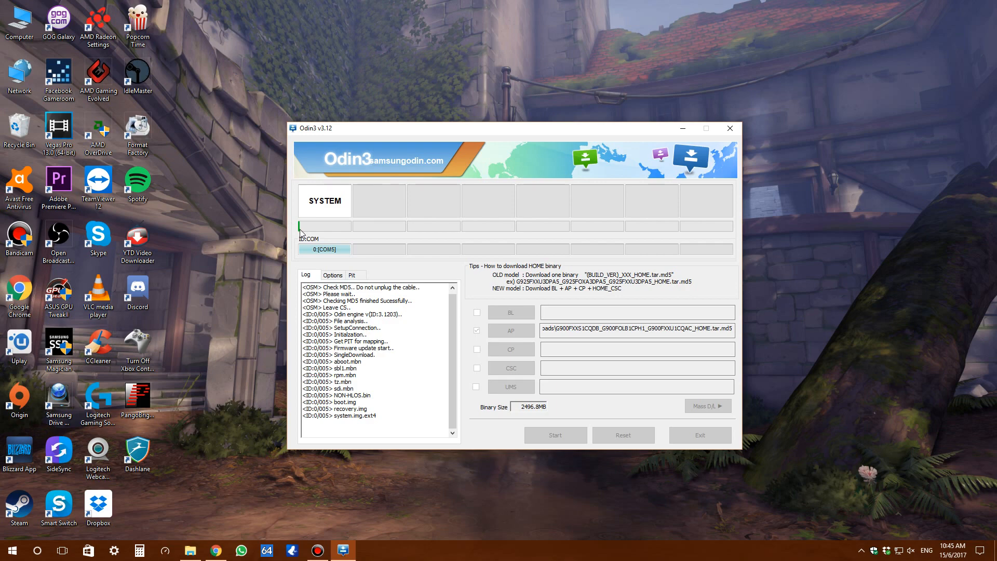
{"action": "mouse_move", "coordinate": [472, 460]}
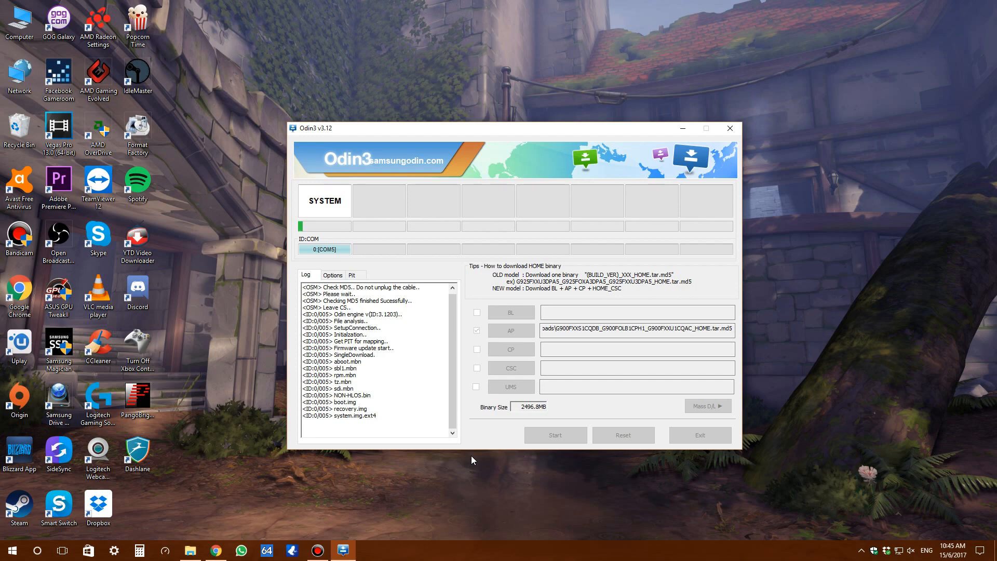
{"action": "left_click", "coordinate": [554, 435]}
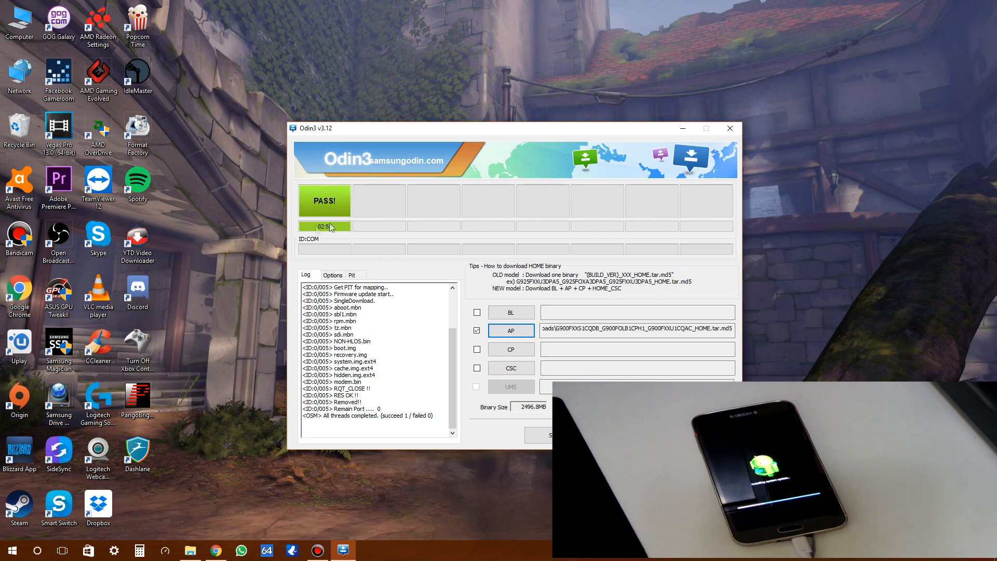
Wait for Odin to report PASS with succeed 1 / failed 0 and the phone to reboot.
{"action": "left_click_drag", "start_coordinate": [314, 127], "coordinate": [321, 134]}
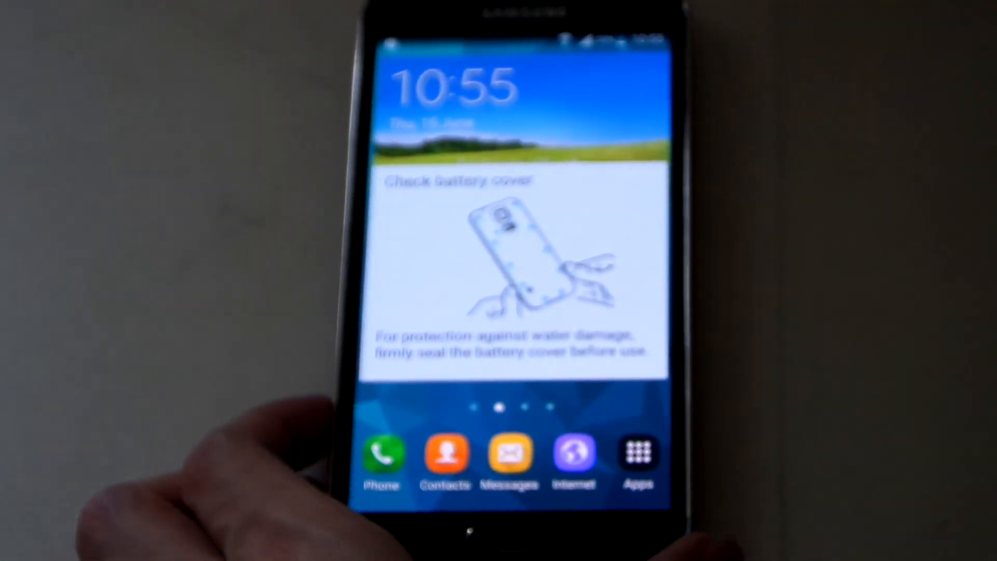
Dismiss the battery cover notice and reach Settings > About device.
{"action": "scroll", "scroll_direction": "left", "scroll_amount": 3}
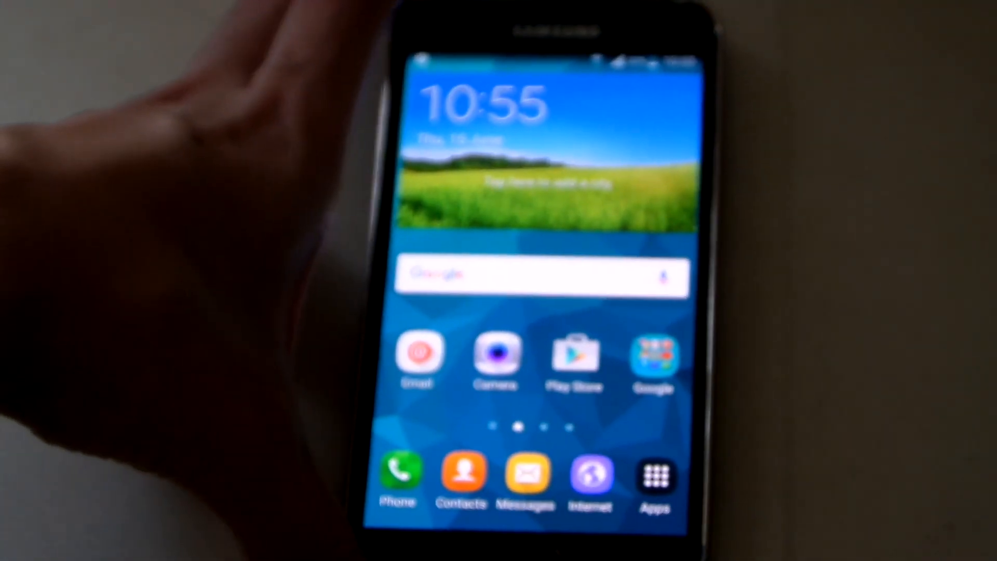
{"action": "left_click", "coordinate": [655, 474]}
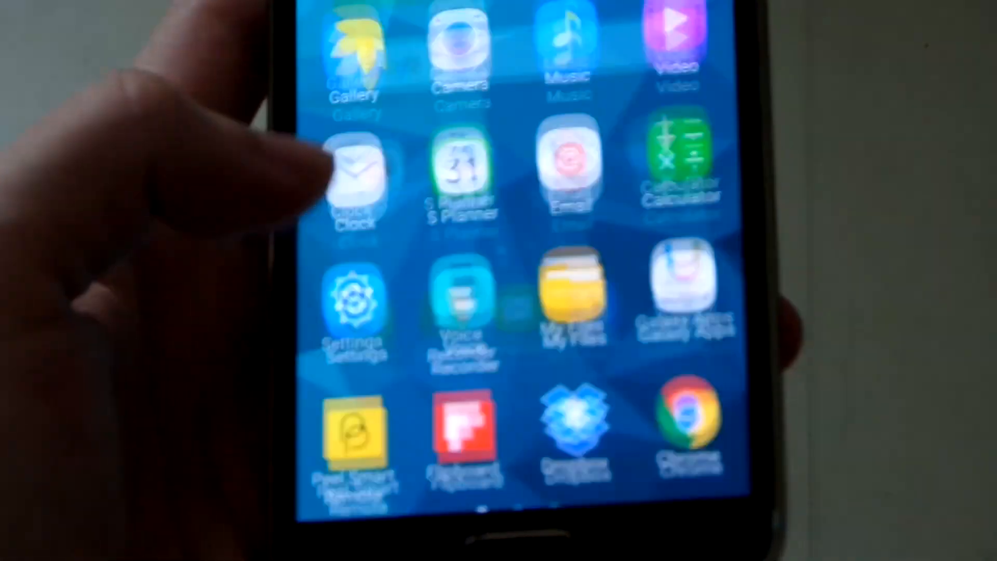
{"action": "scroll", "scroll_direction": "left", "scroll_amount": 3}
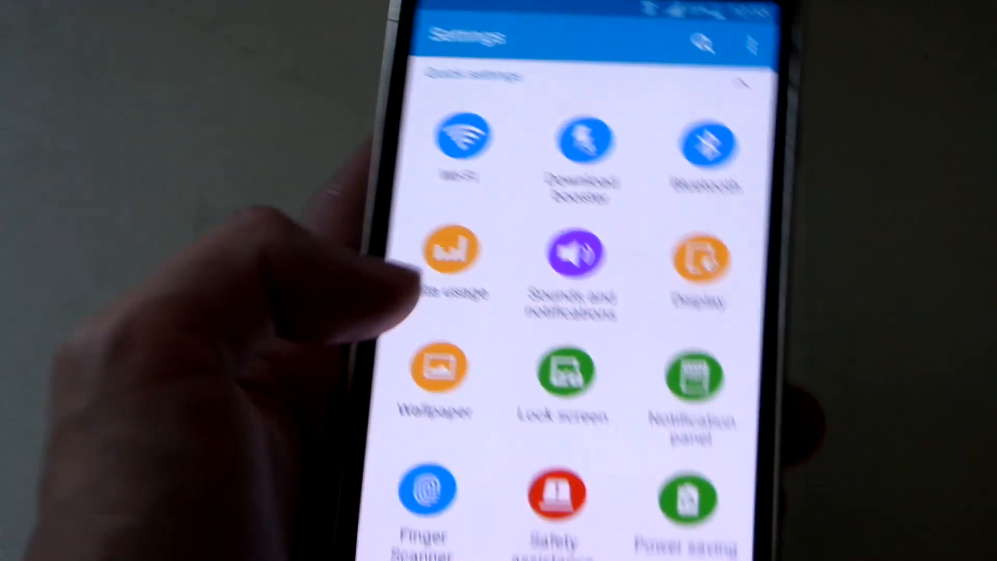
{"action": "scroll", "scroll_direction": "down", "scroll_amount": 3}
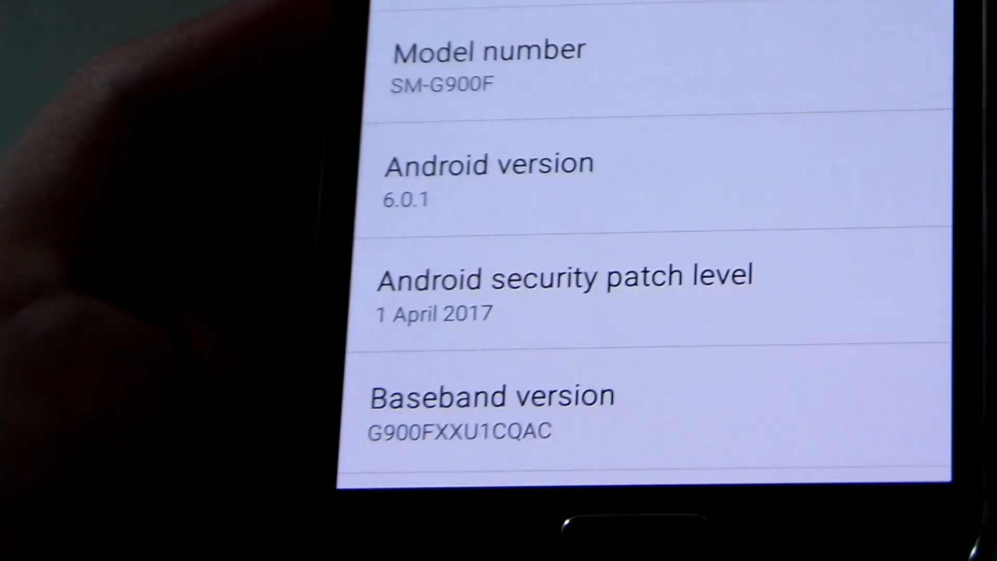
Scroll through About device to confirm model SM-G900F, Android 6.0.1 and baseband G900FXXU1CQAC.
{"action": "scroll", "scroll_direction": "down", "scroll_amount": 3}
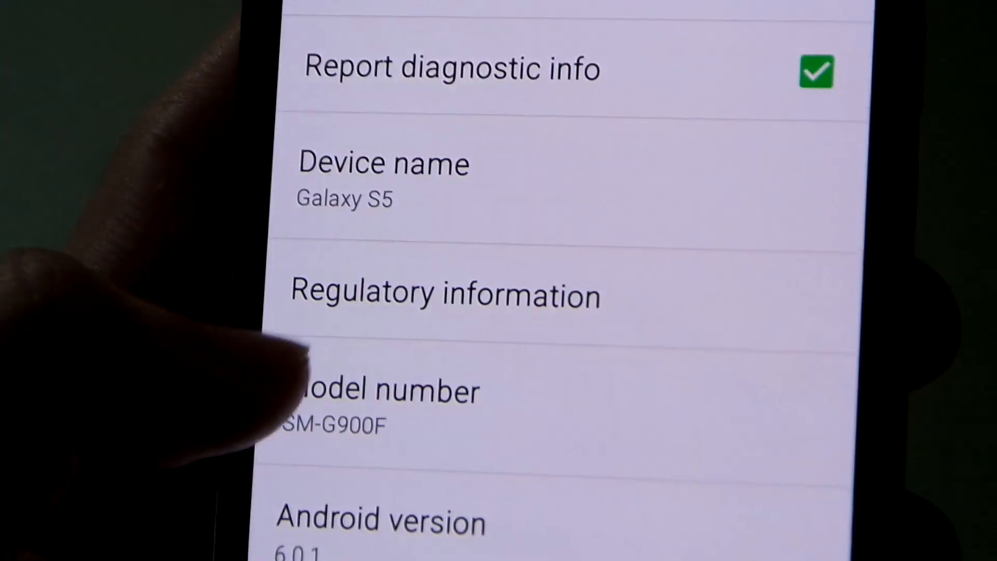
{"action": "scroll", "scroll_direction": "down", "scroll_amount": 3}
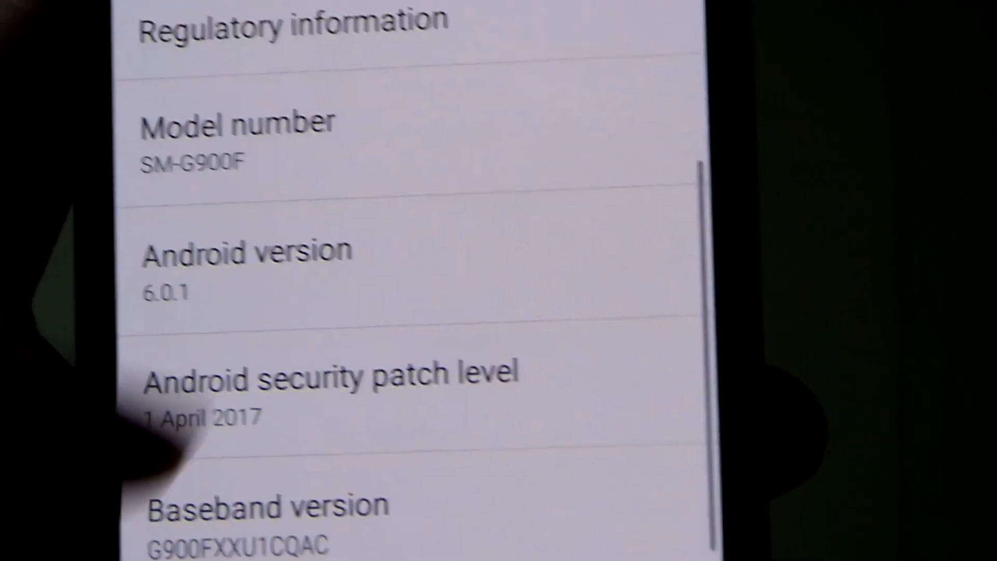
{"action": "scroll", "scroll_direction": "down", "scroll_amount": 3}
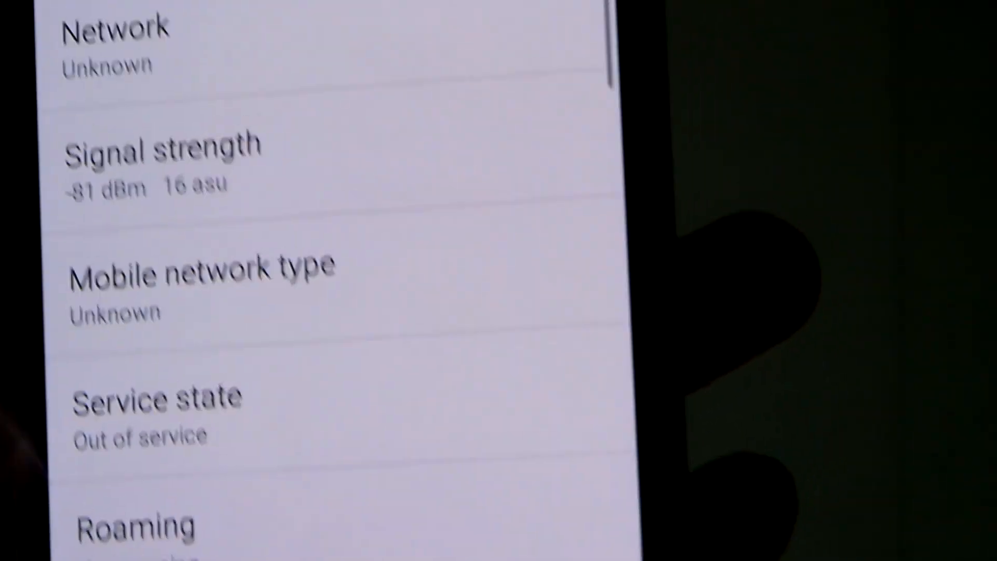
{"action": "scroll", "scroll_direction": "down", "scroll_amount": 3}
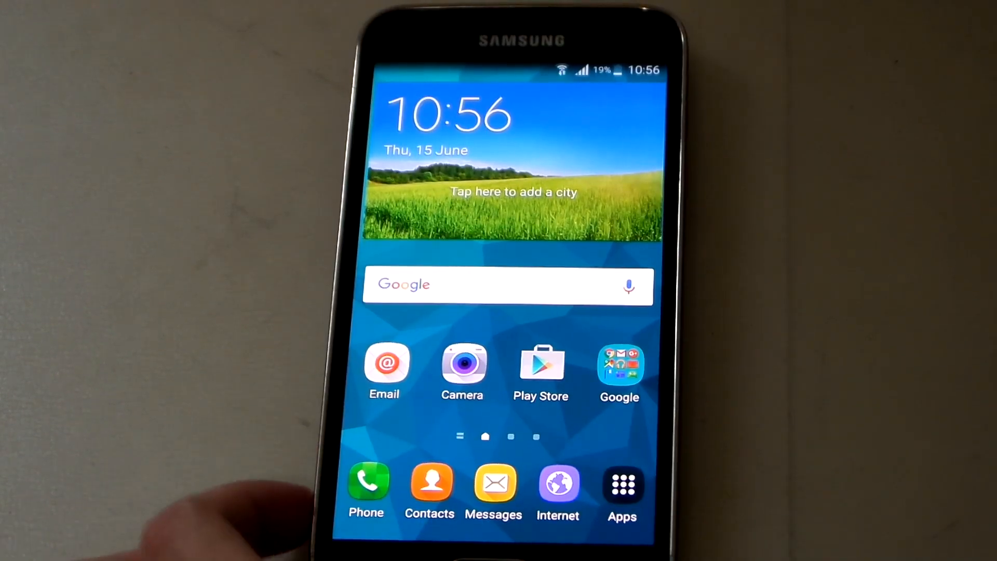
Bring up the Apps screen listing Settings, Chrome, Dropbox and other installed apps.
{"action": "left_click", "coordinate": [622, 485]}
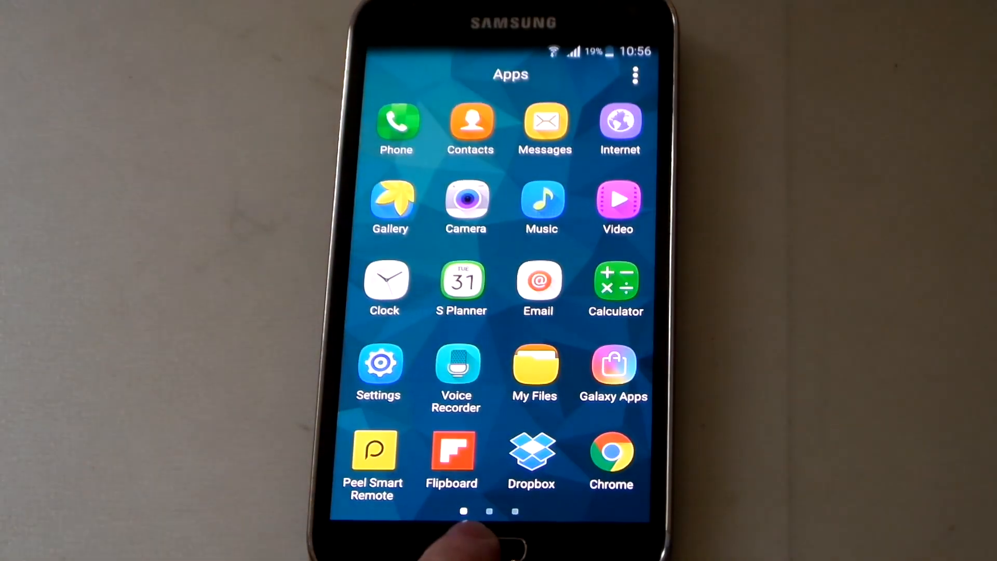